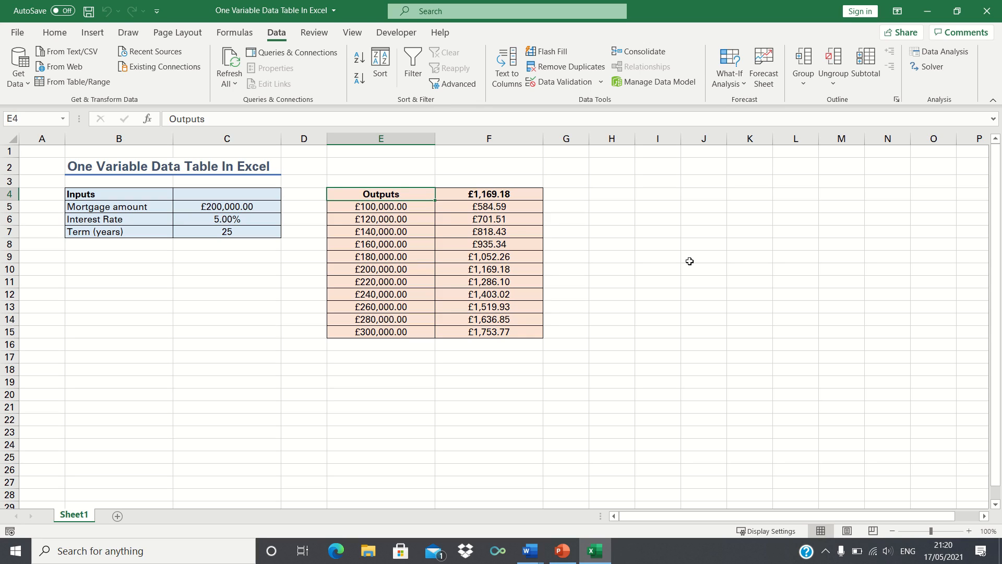
mouse_move(394, 210)
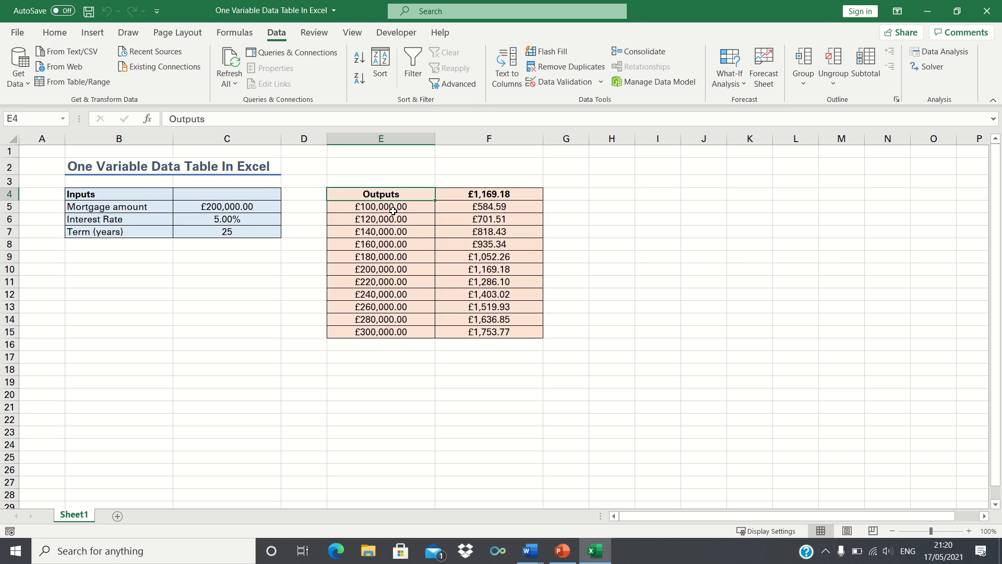
mouse_move(504, 212)
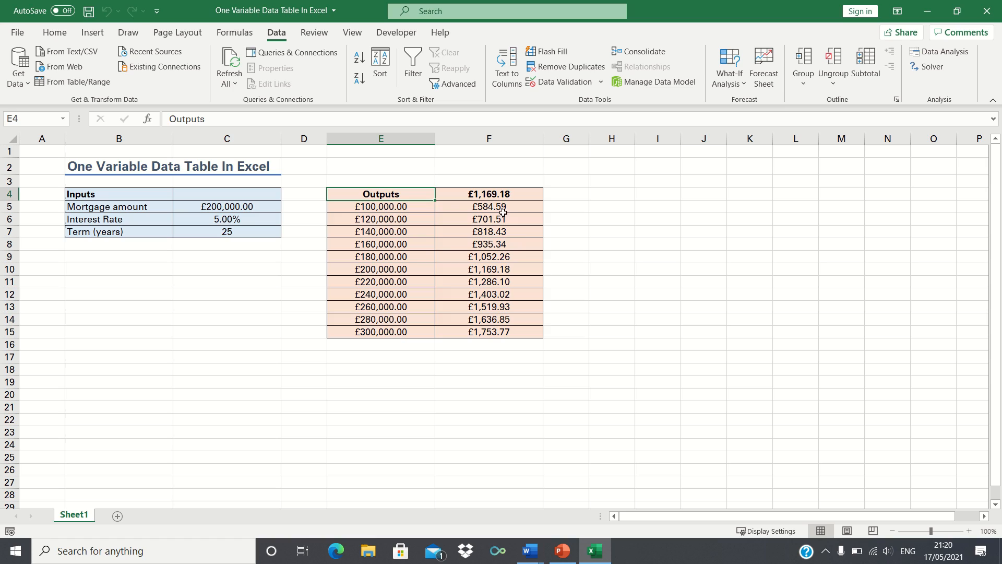
mouse_move(500, 288)
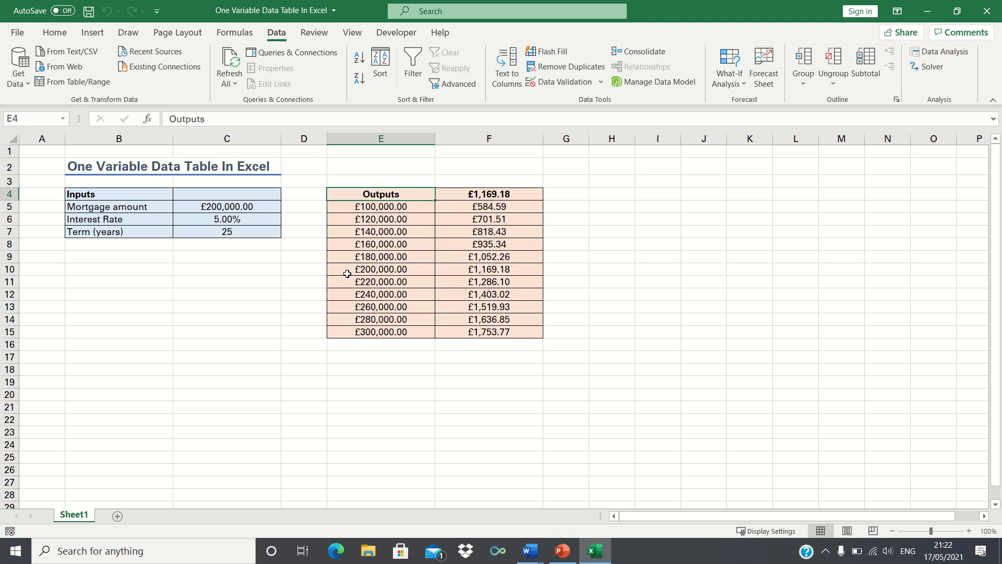
mouse_move(224, 206)
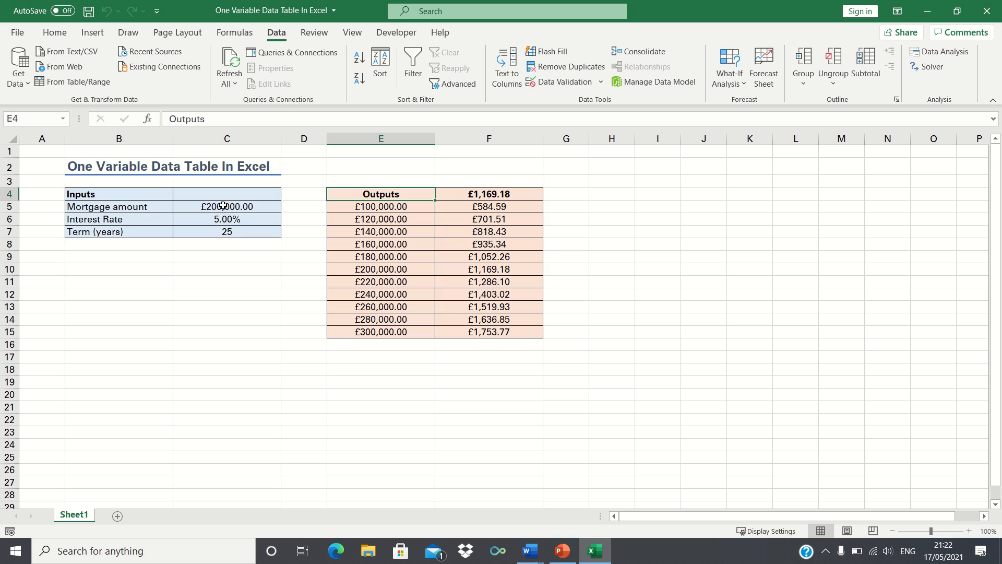
- Inspect the mortgage amount in C5 and the existing payment formula in F4
left_click(227, 206)
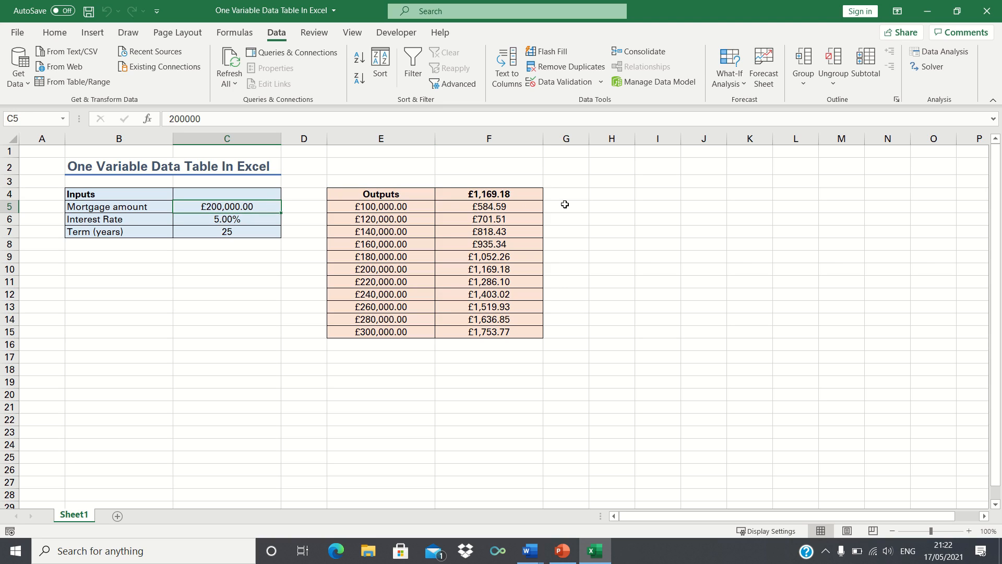
left_click(489, 194)
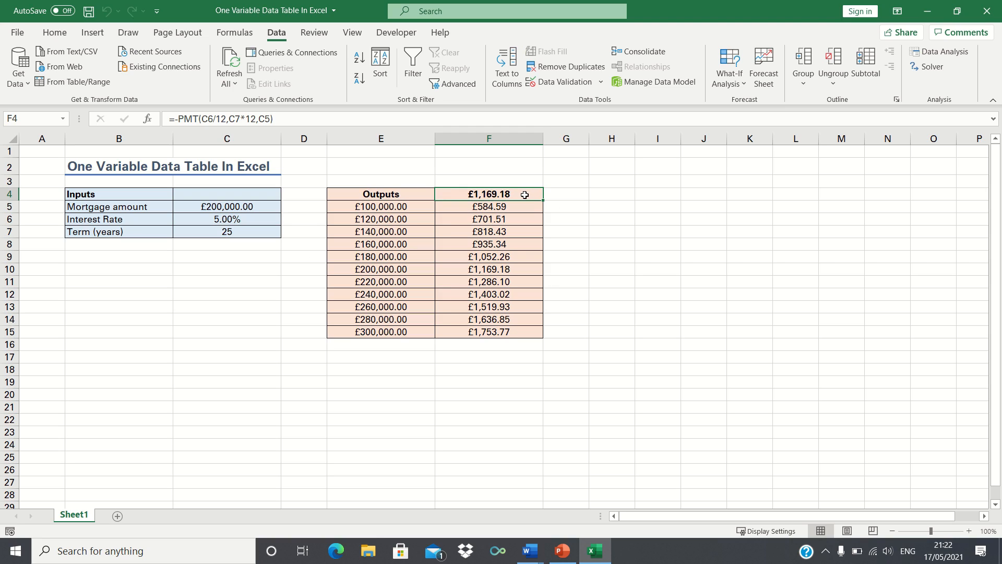
mouse_move(414, 254)
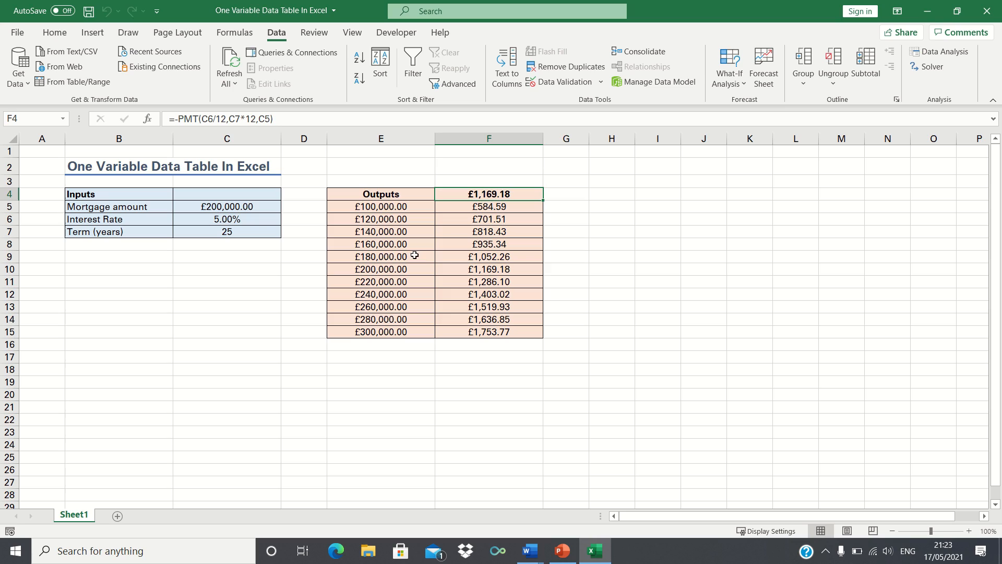
mouse_move(274, 216)
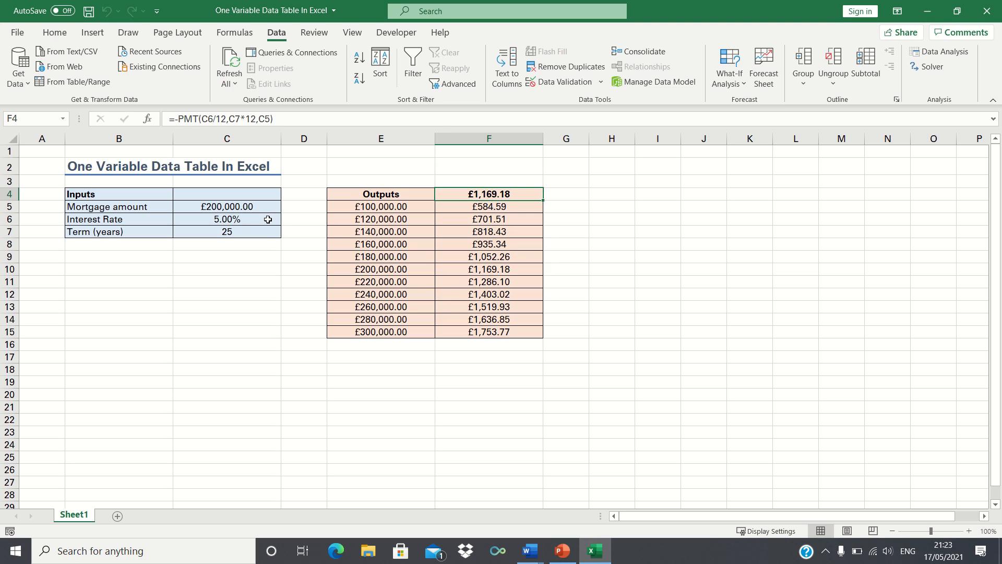
mouse_move(264, 232)
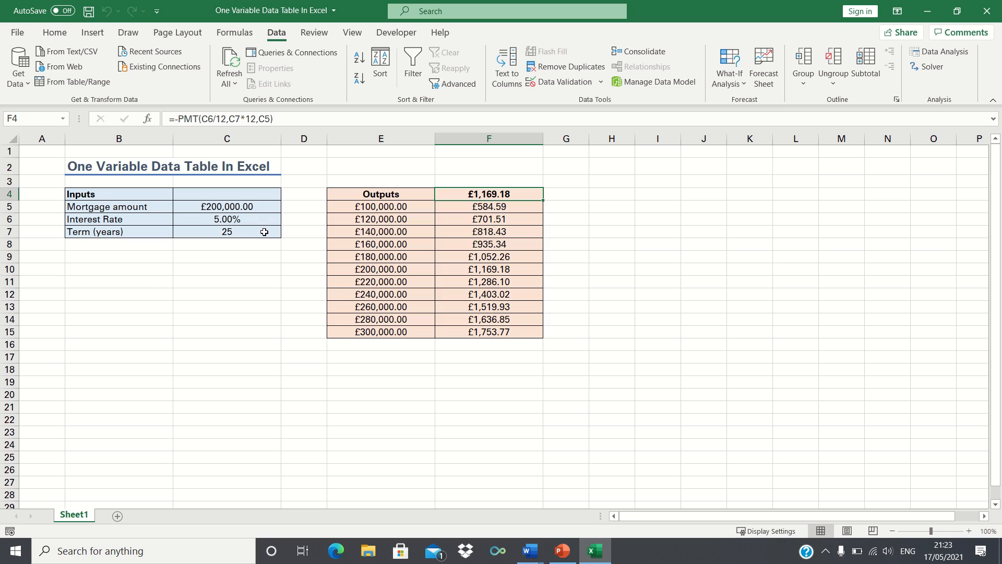
mouse_move(424, 234)
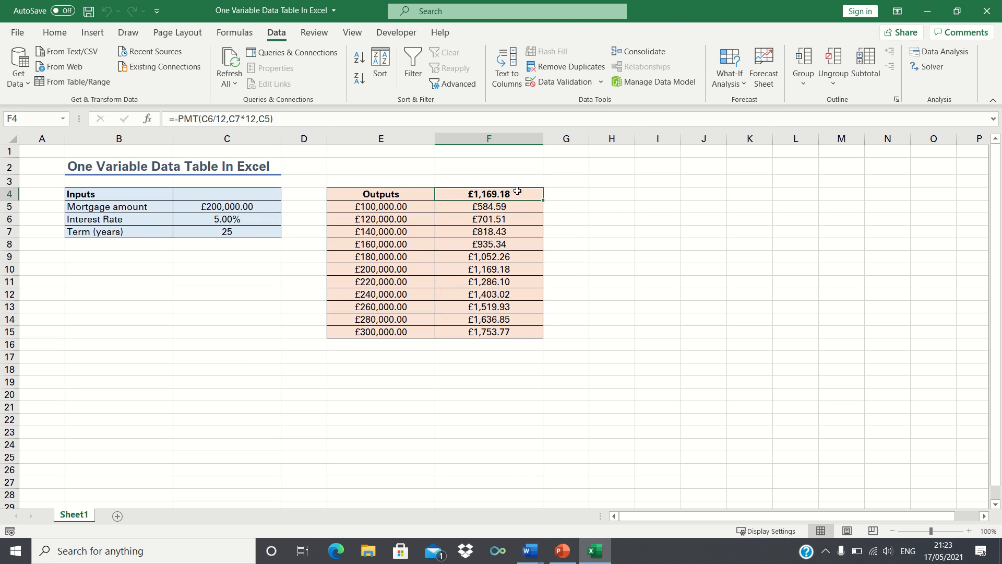
mouse_move(461, 232)
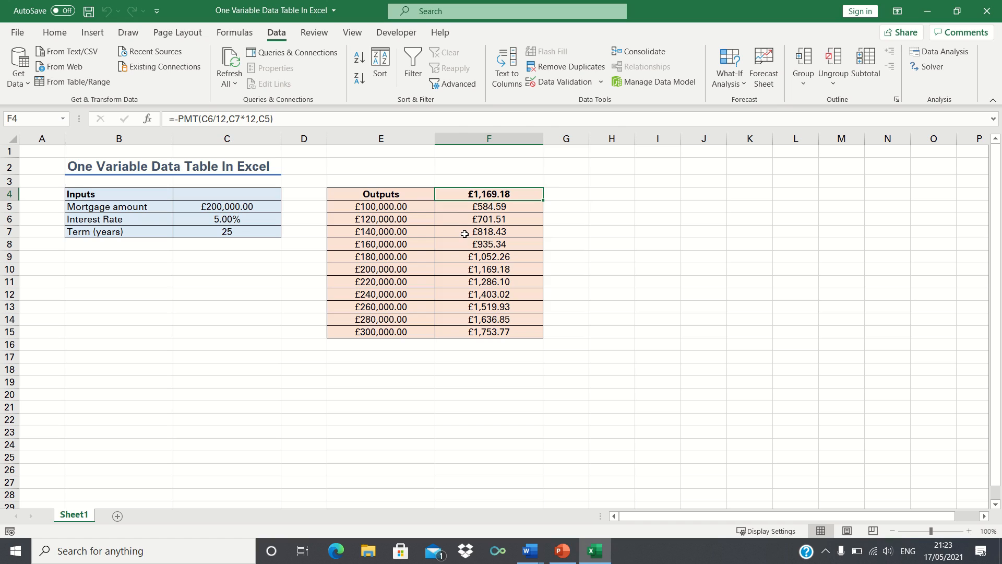
mouse_move(408, 273)
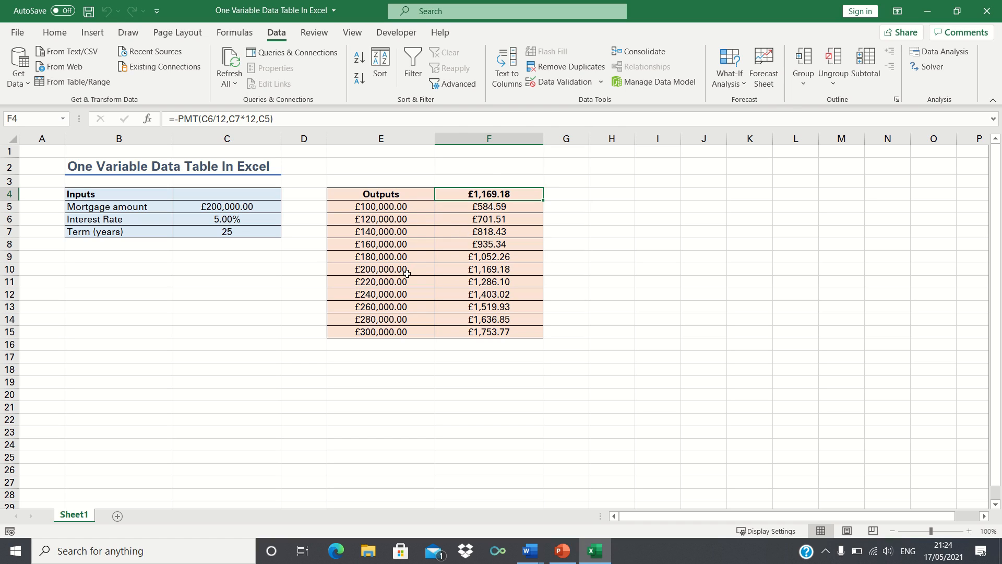
mouse_move(484, 281)
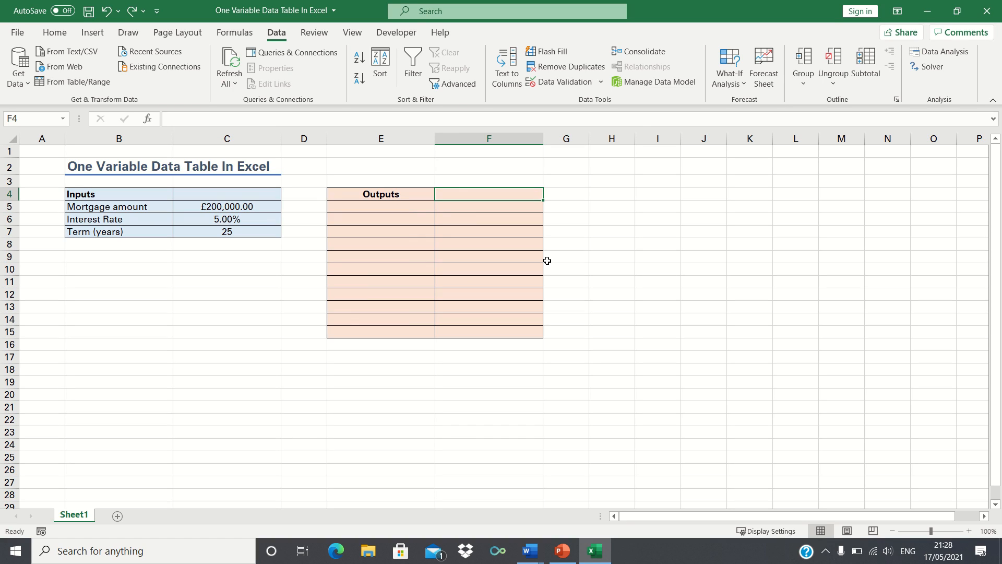
- Enter =-PMT(C6/12, C7*12, C5) in F4, giving a £1,169.18 monthly payment
type("=PMT(")
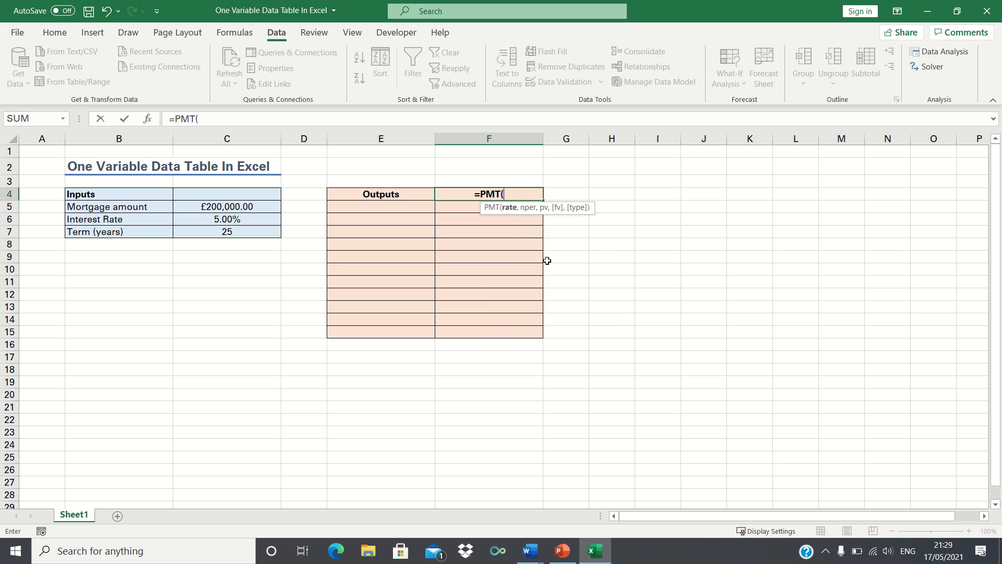
left_click(227, 219)
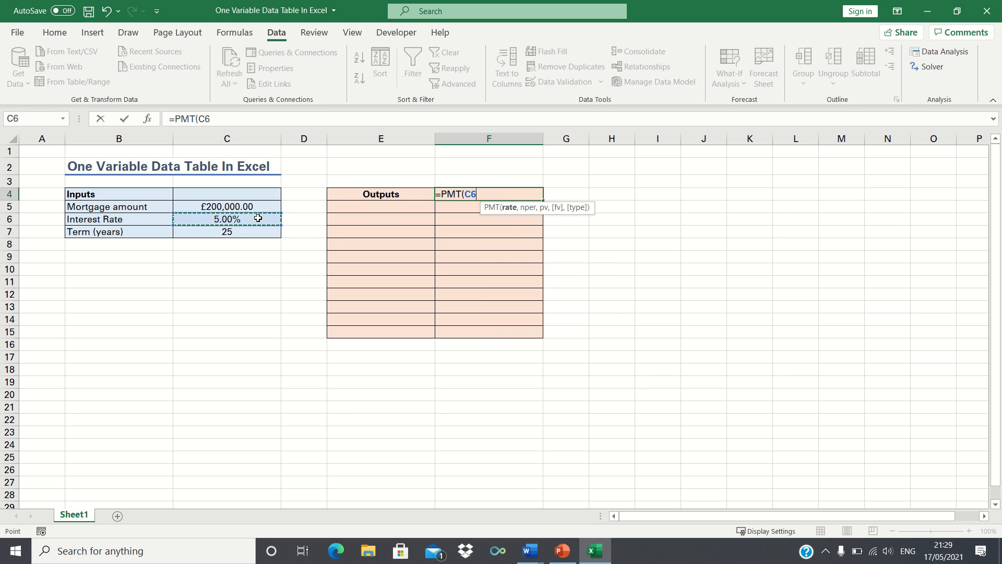
type("/12")
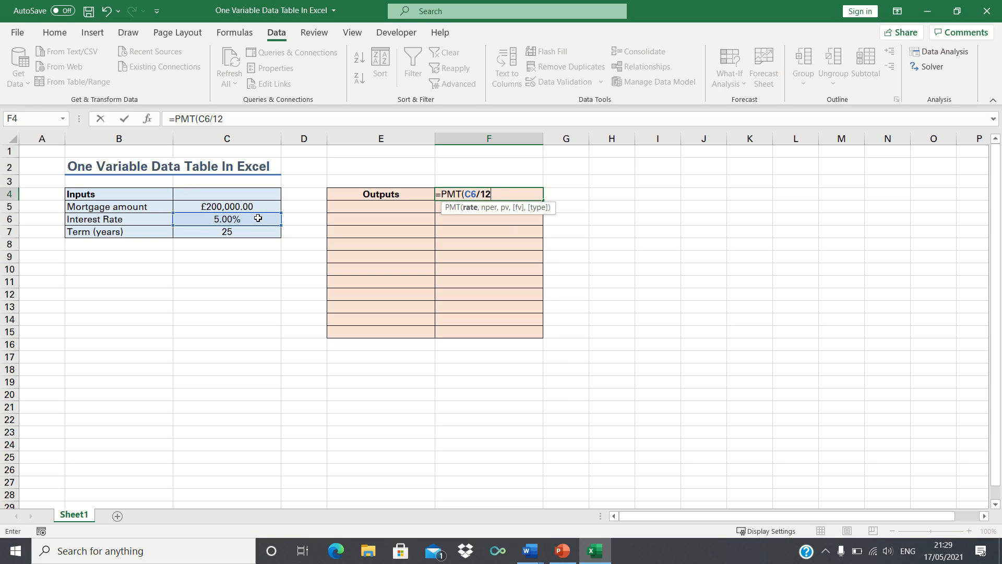
type(",")
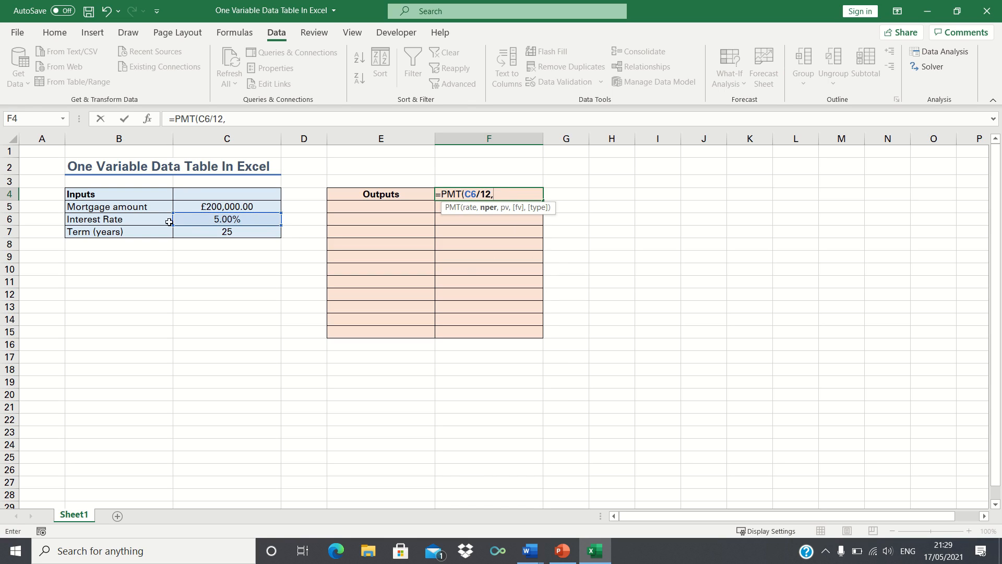
left_click(227, 231)
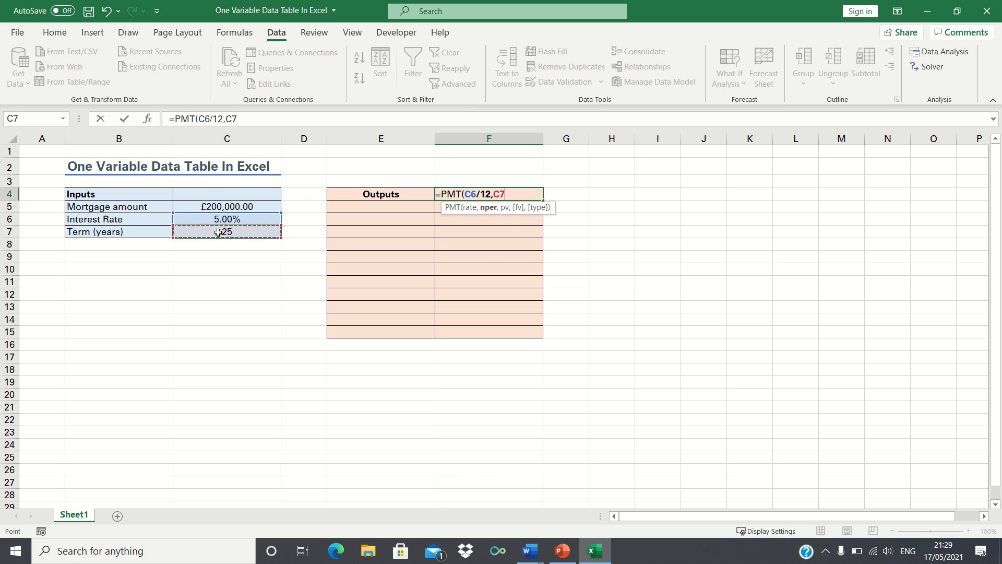
type("*12,")
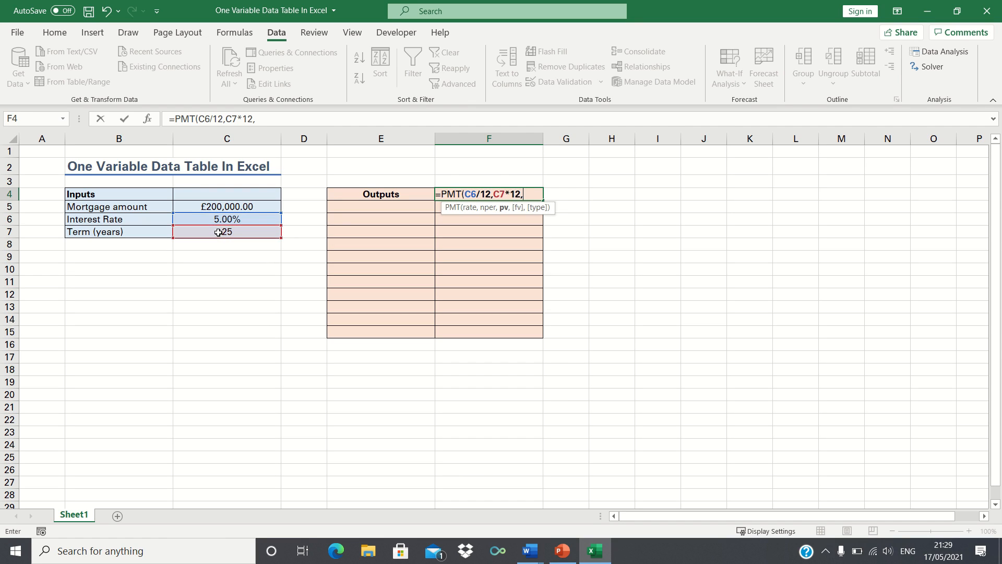
left_click(227, 205)
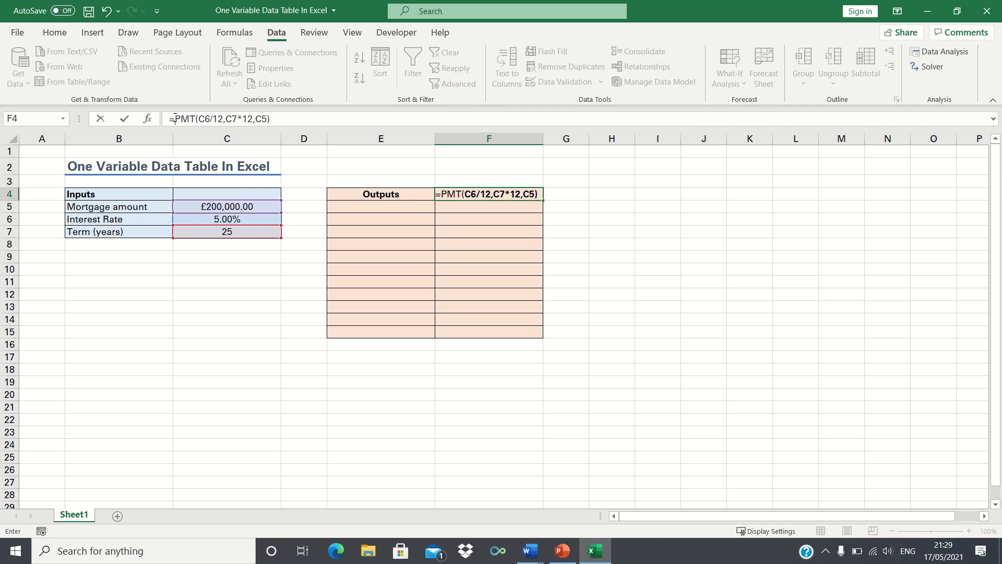
type("-")
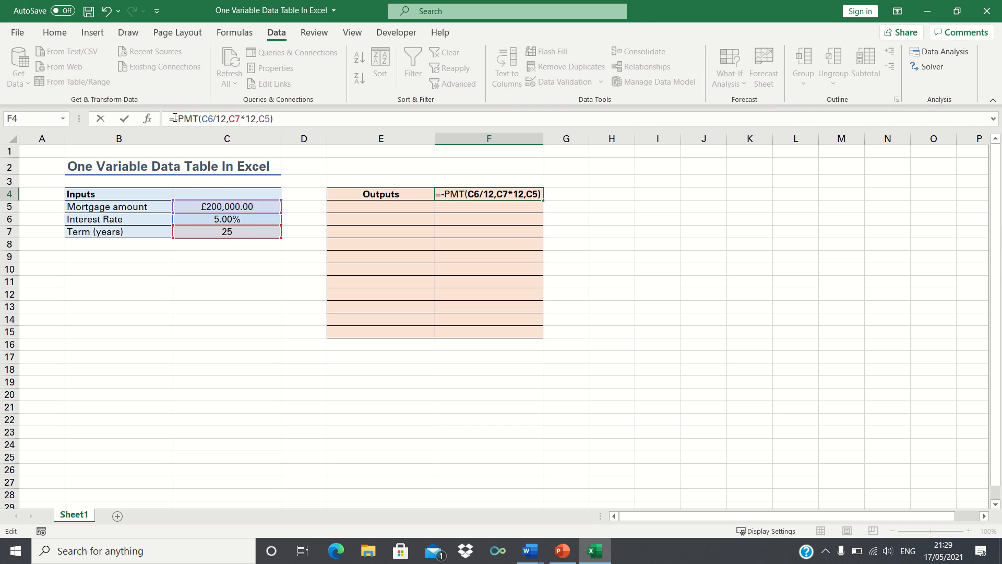
key("Return")
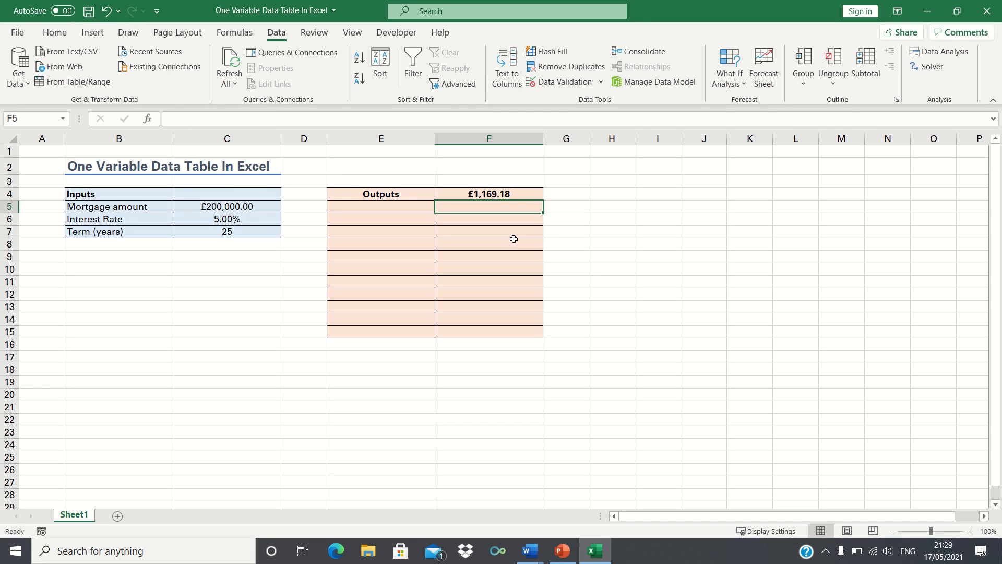
mouse_move(255, 205)
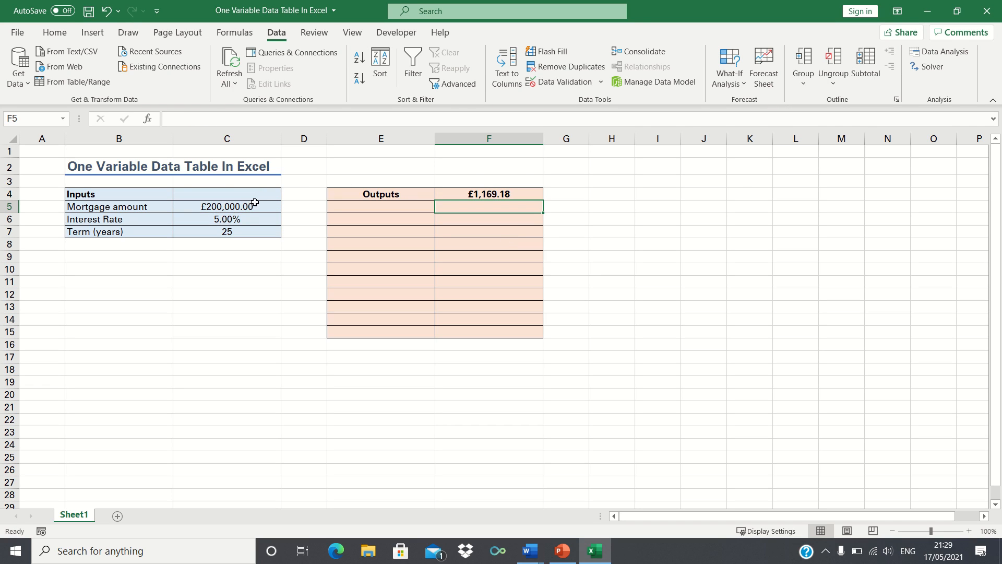
mouse_move(260, 220)
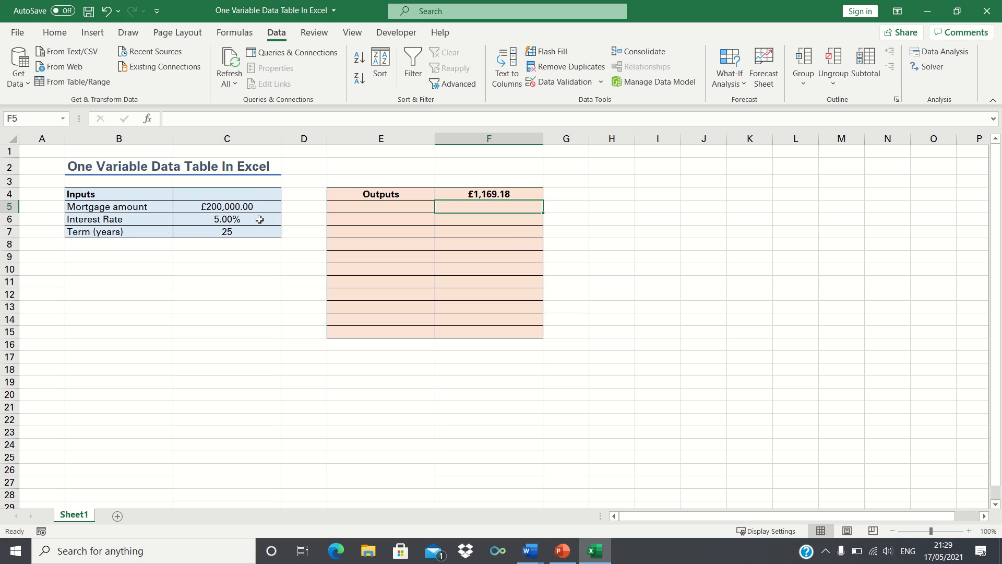
mouse_move(252, 232)
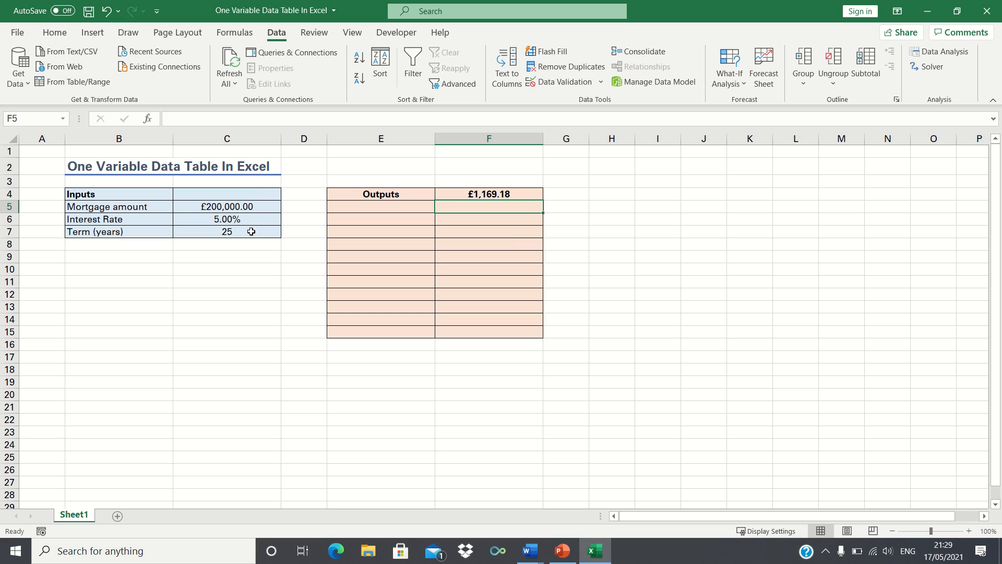
mouse_move(455, 215)
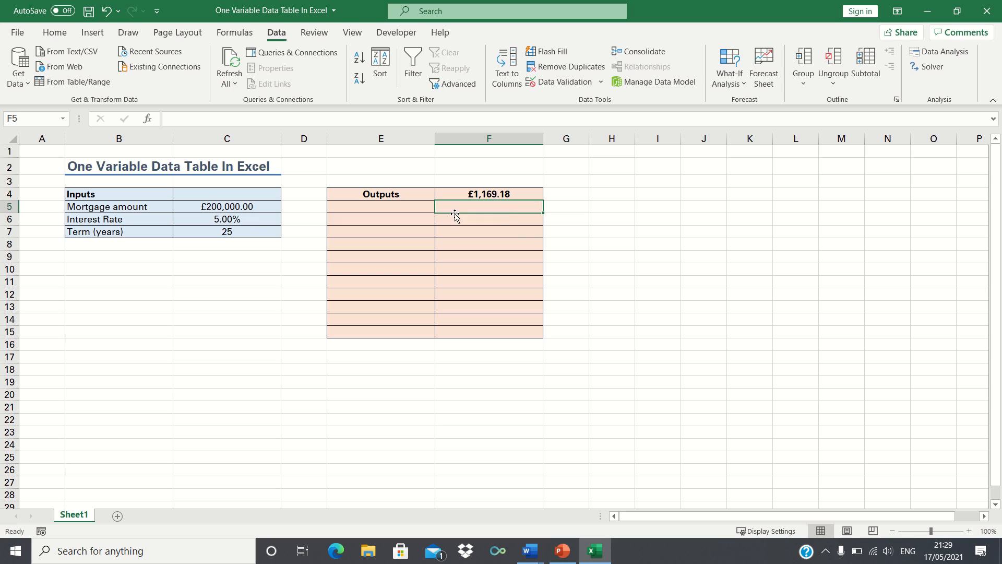
mouse_move(551, 204)
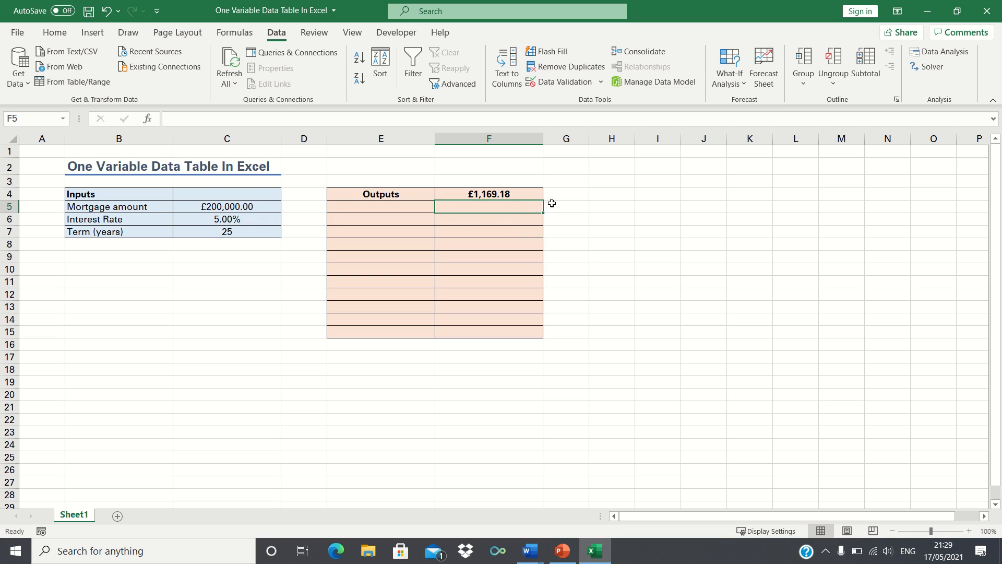
mouse_move(509, 194)
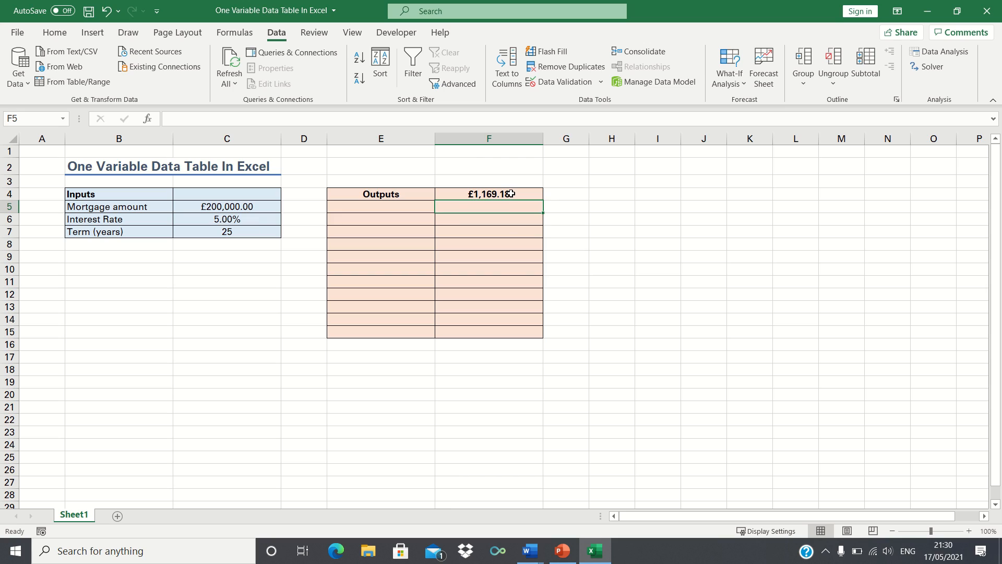
mouse_move(511, 196)
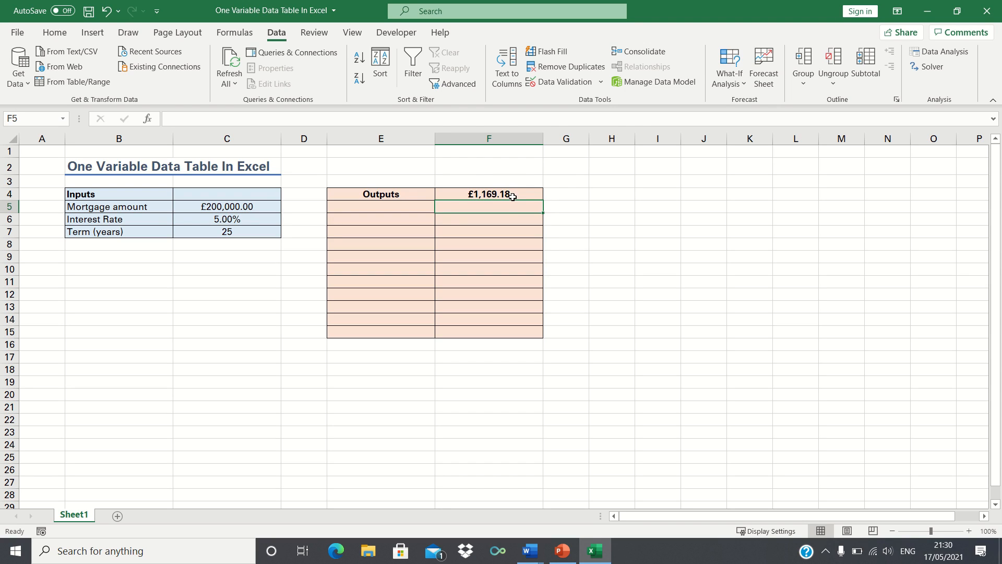
mouse_move(509, 202)
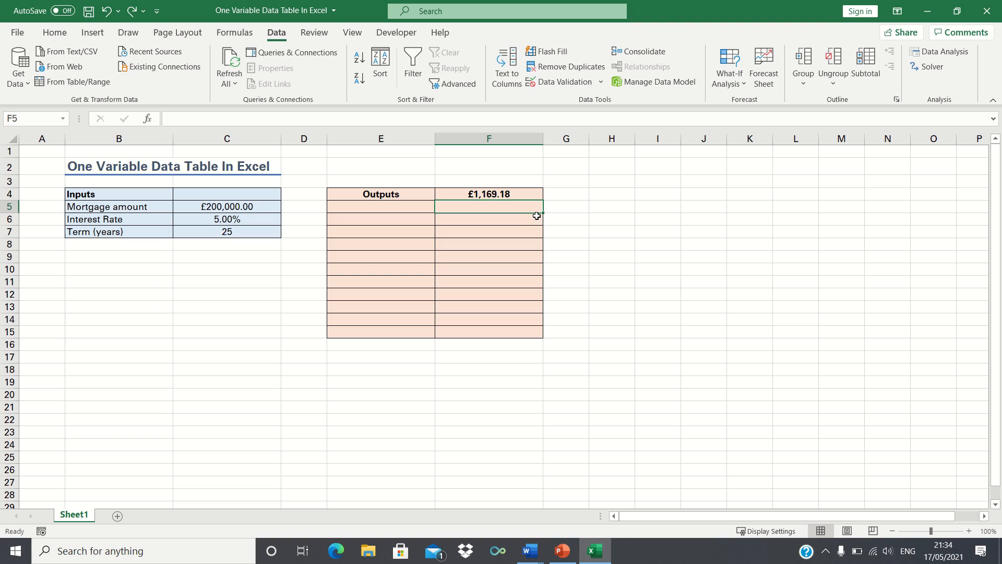
left_click(380, 218)
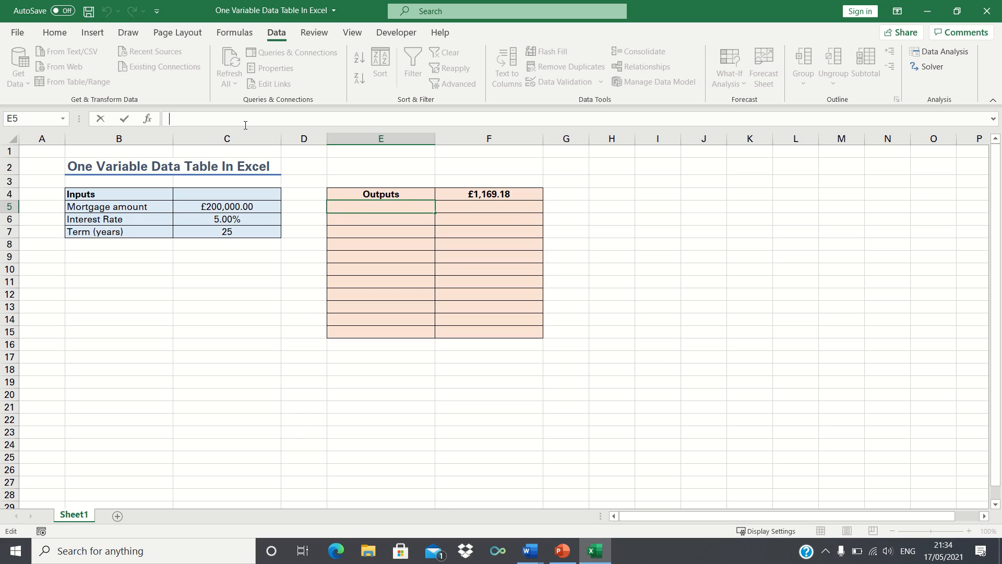
- Enter £100,000 in E5 and =E5+20000 in E6 to give £120,000
key("Return")
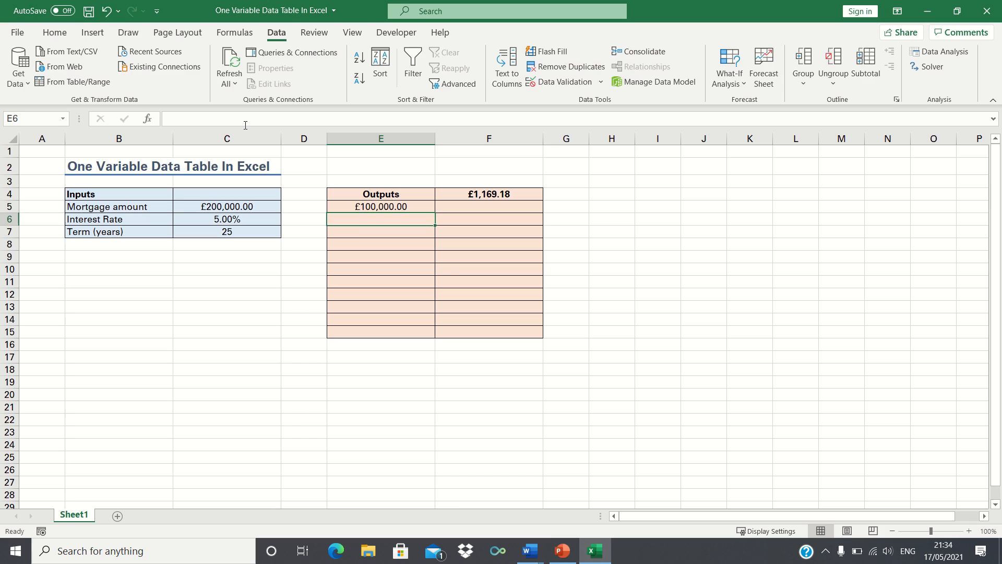
type("=E5+2")
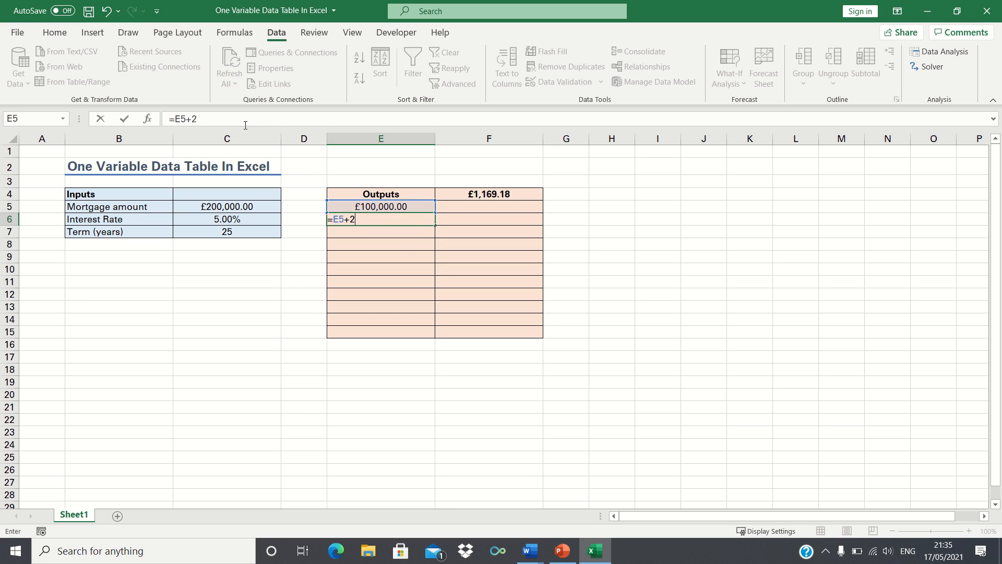
key("Return")
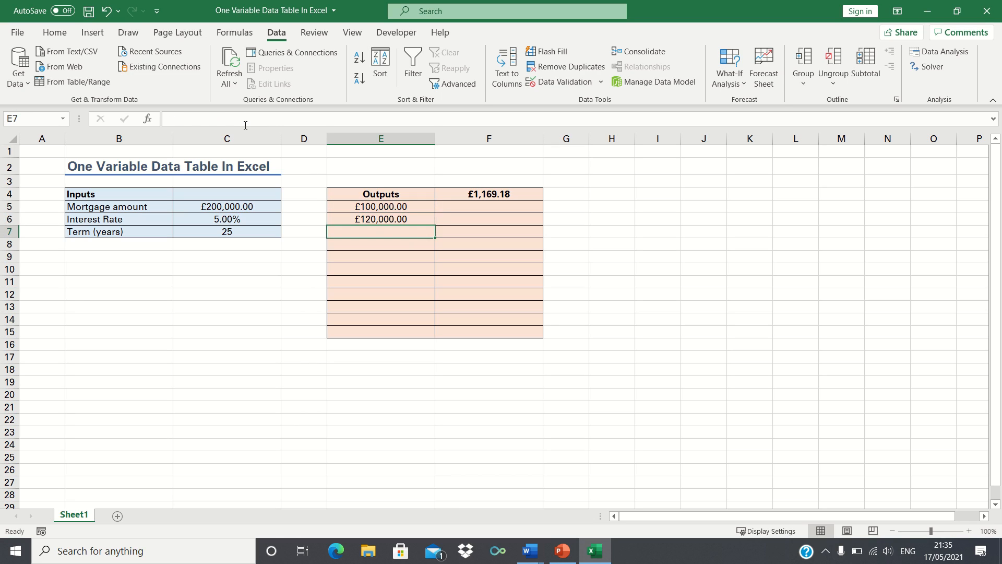
left_click(380, 219)
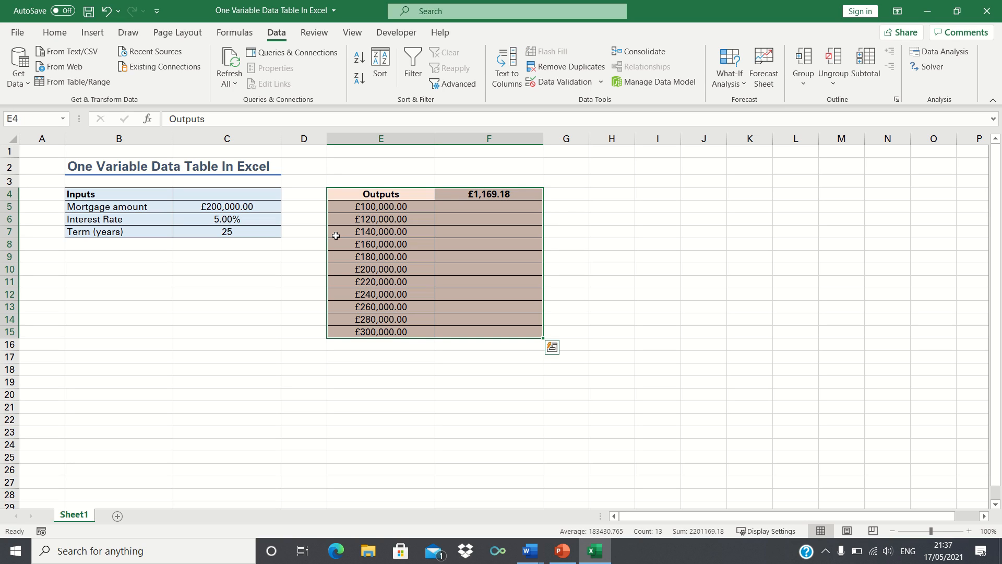
mouse_move(380, 223)
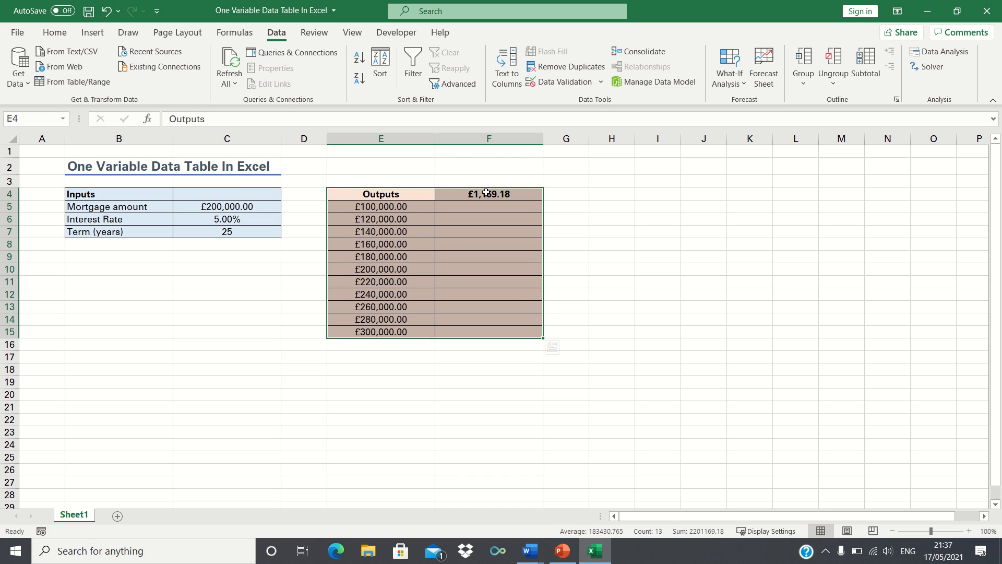
mouse_move(342, 169)
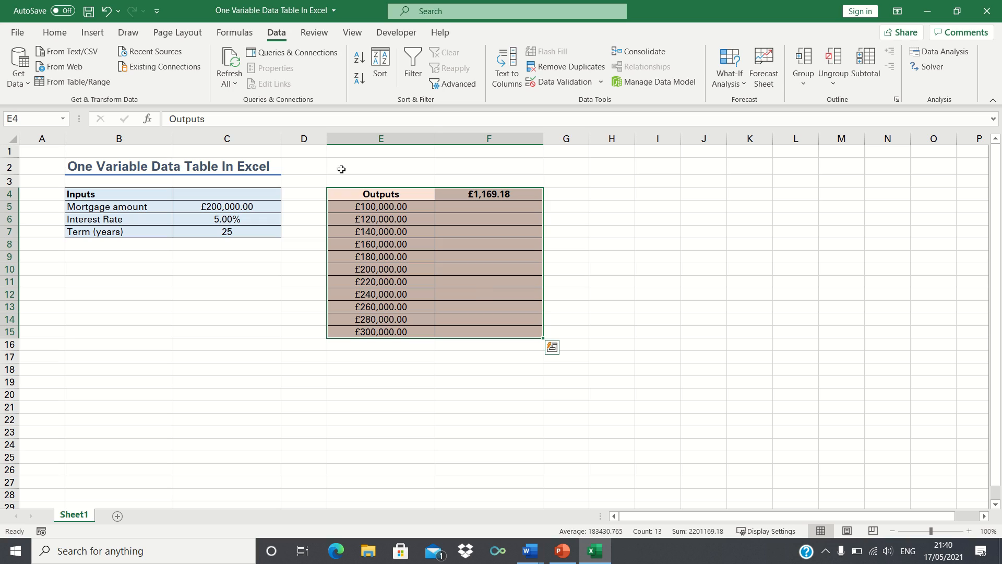
mouse_move(570, 67)
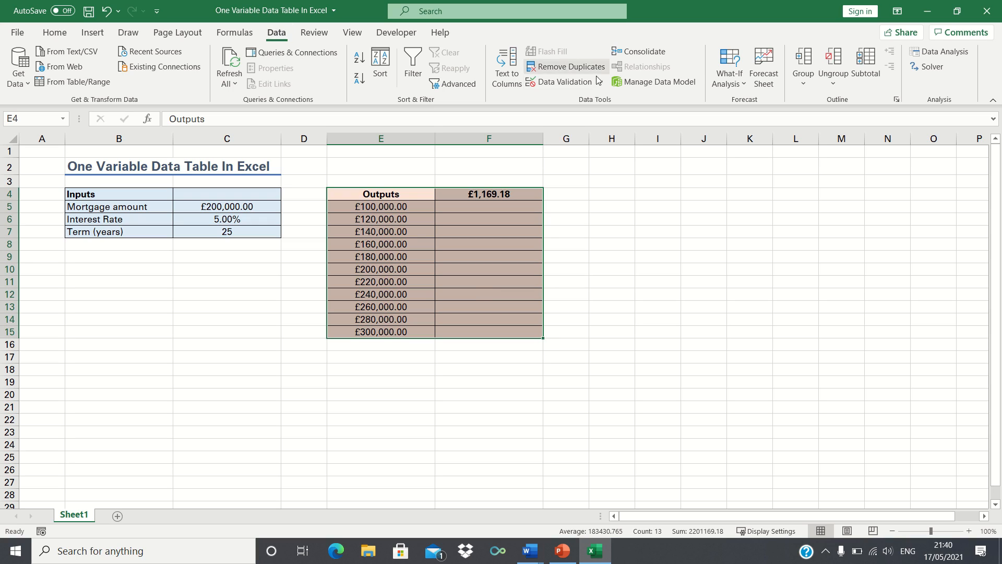
- Create a What-If data table with column input cell C5 to fill payments from £584.59 to £1,753.77
left_click(729, 67)
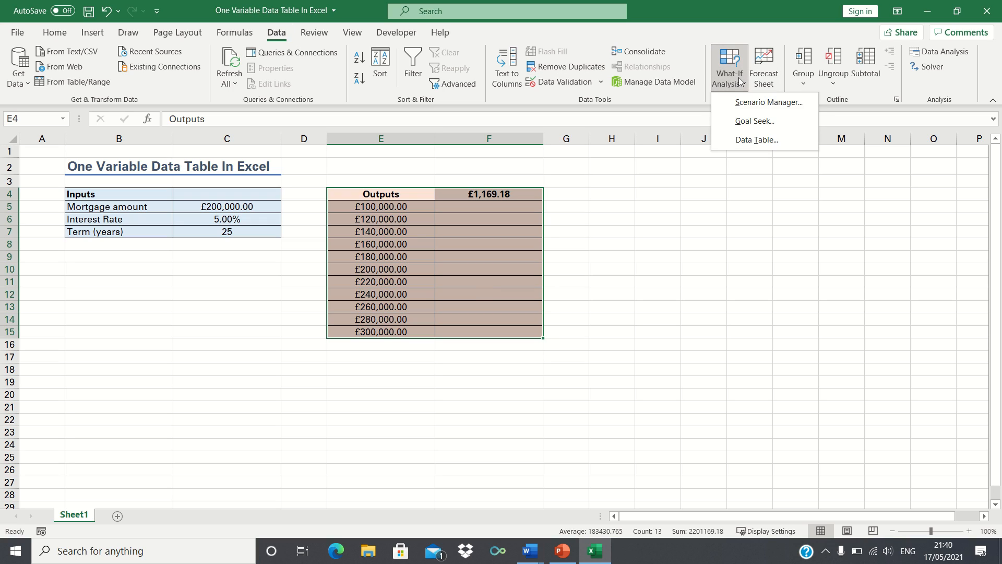
left_click(756, 139)
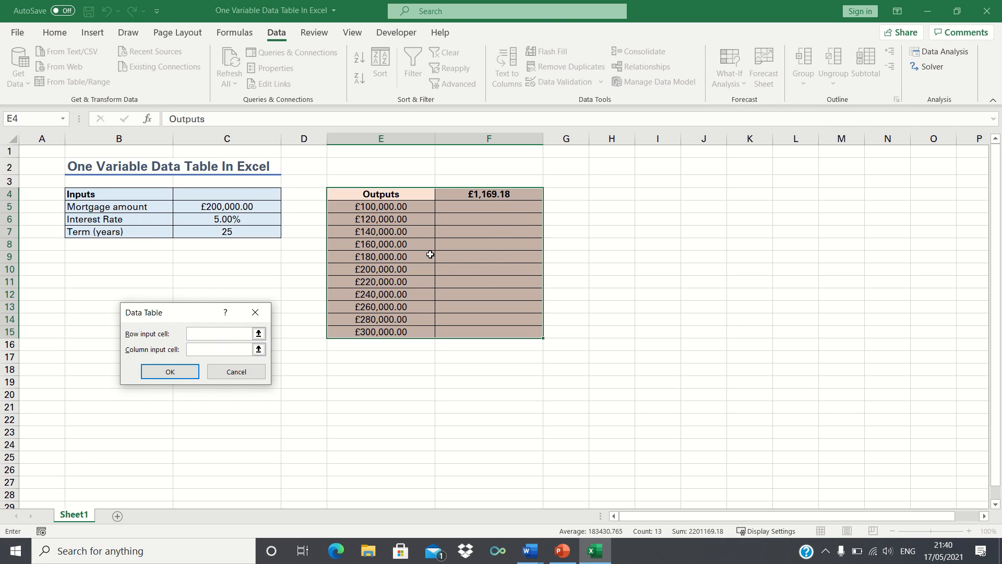
mouse_move(400, 269)
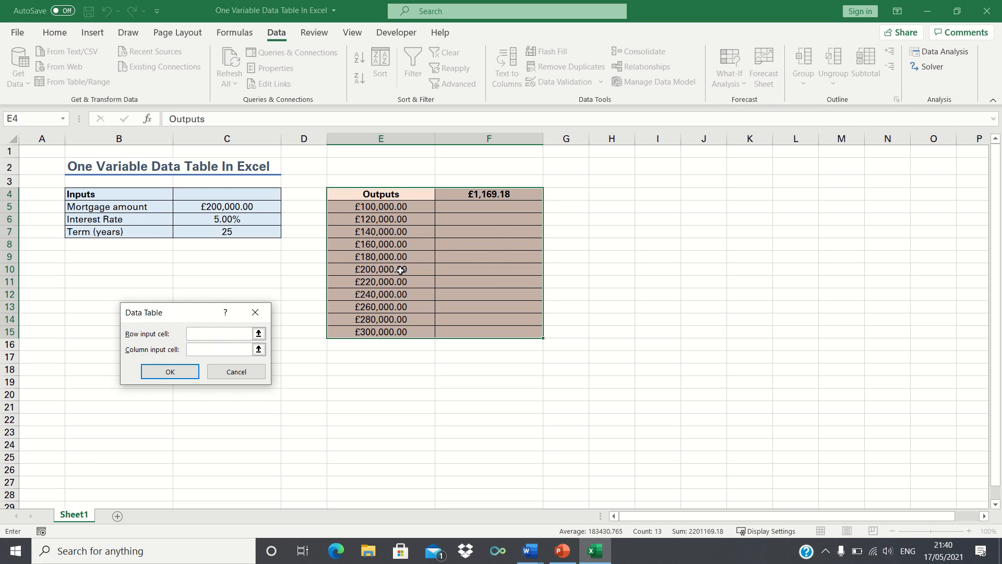
left_click(220, 333)
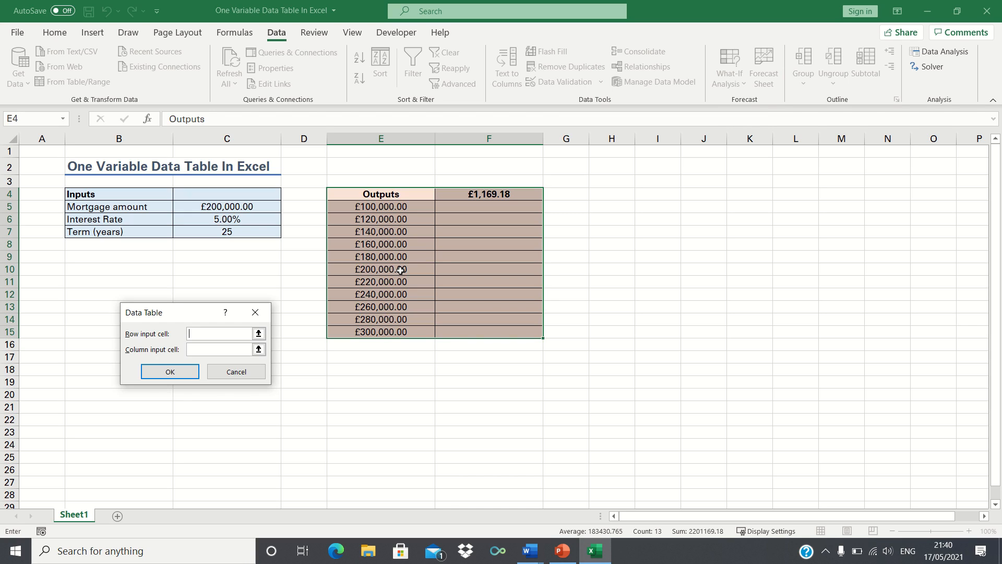
left_click(220, 349)
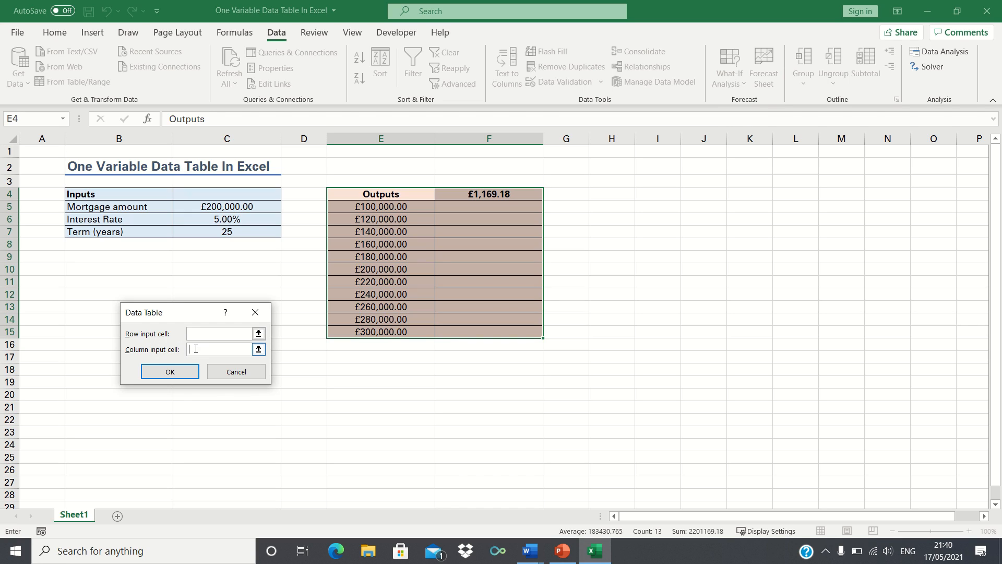
mouse_move(200, 326)
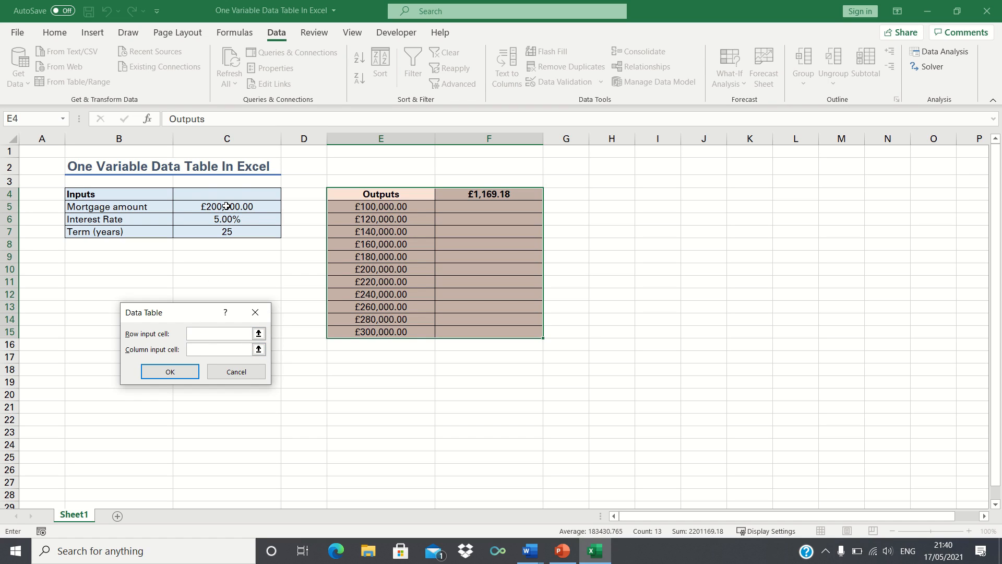
left_click(226, 206)
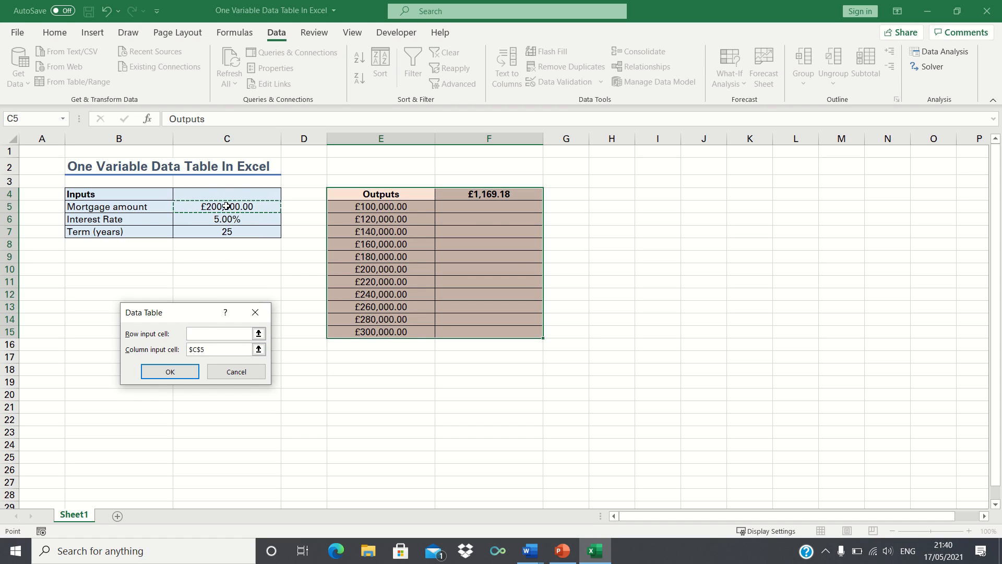
left_click(169, 371)
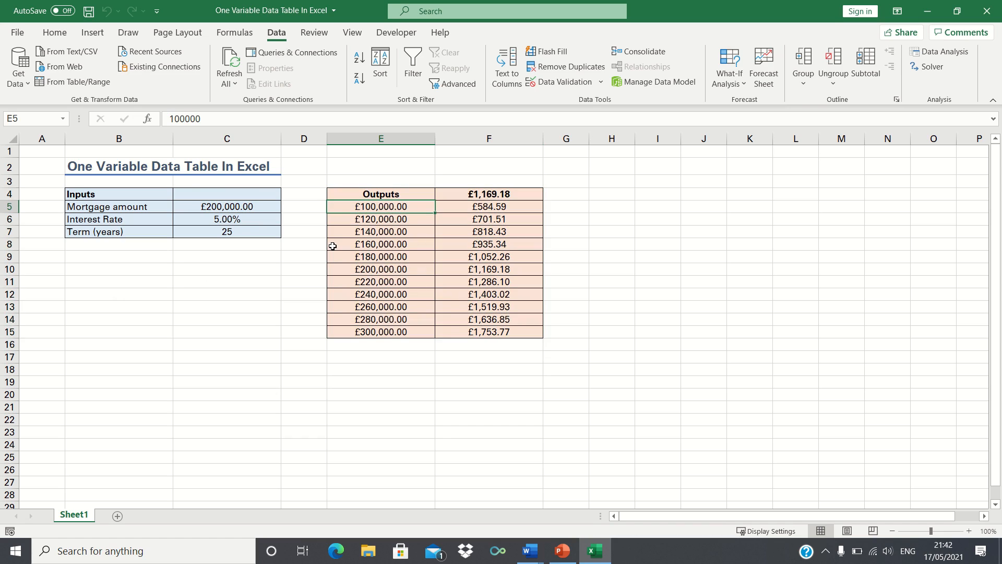
mouse_move(471, 206)
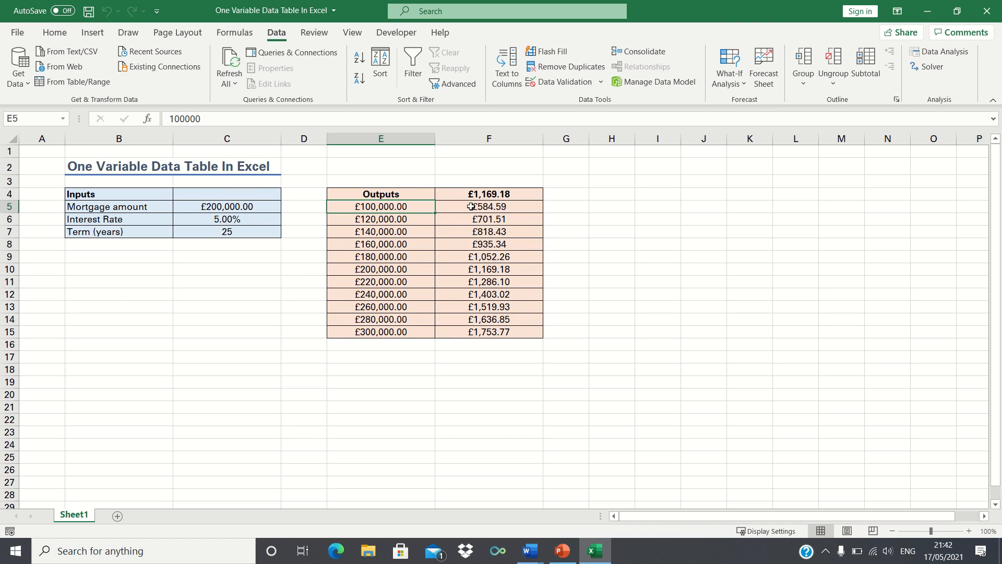
mouse_move(393, 206)
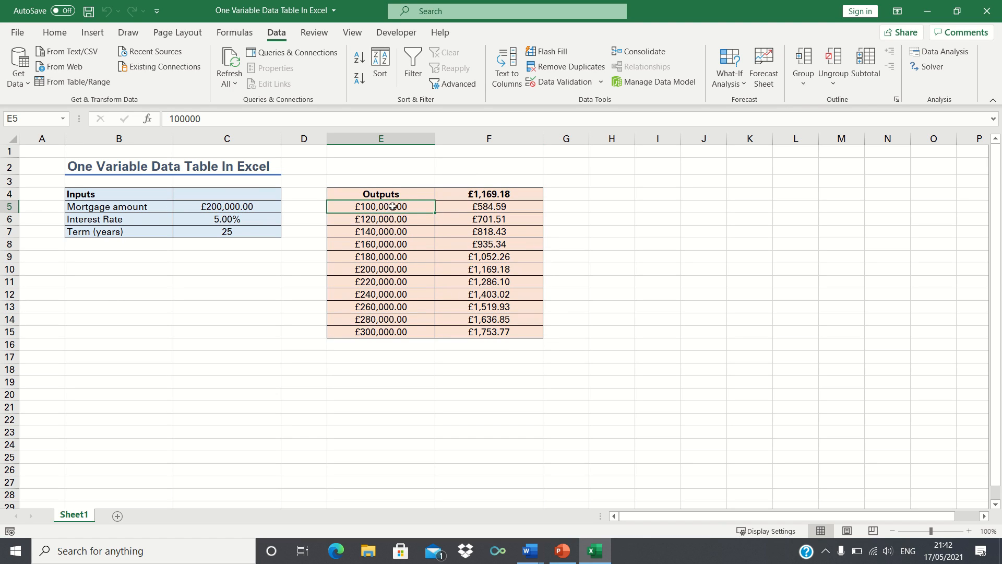
mouse_move(488, 199)
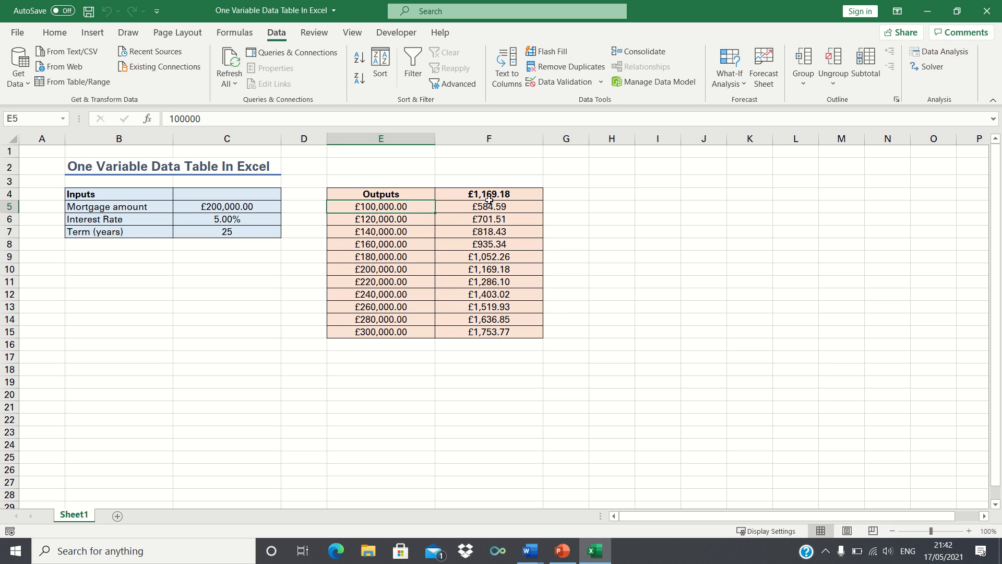
mouse_move(488, 195)
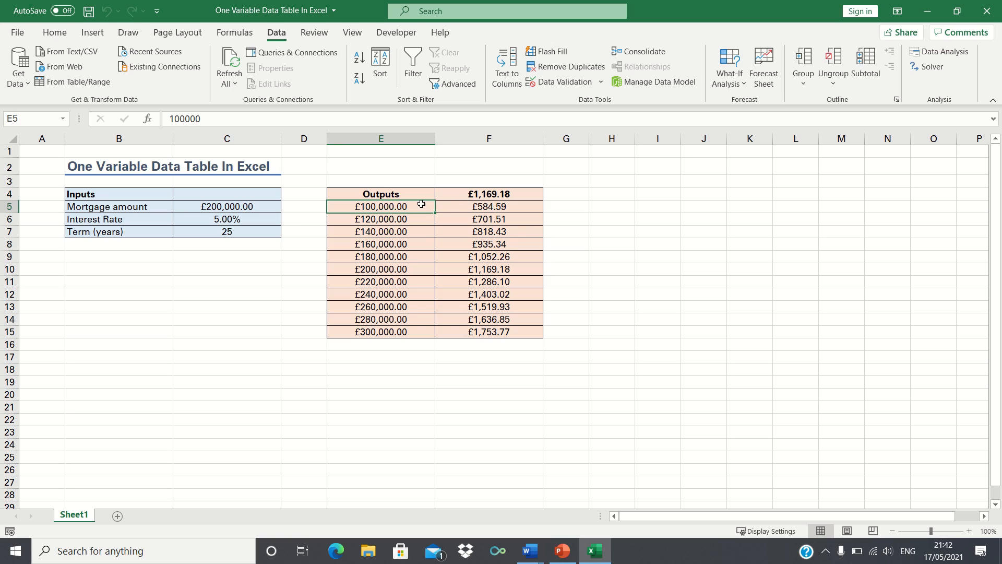
mouse_move(454, 203)
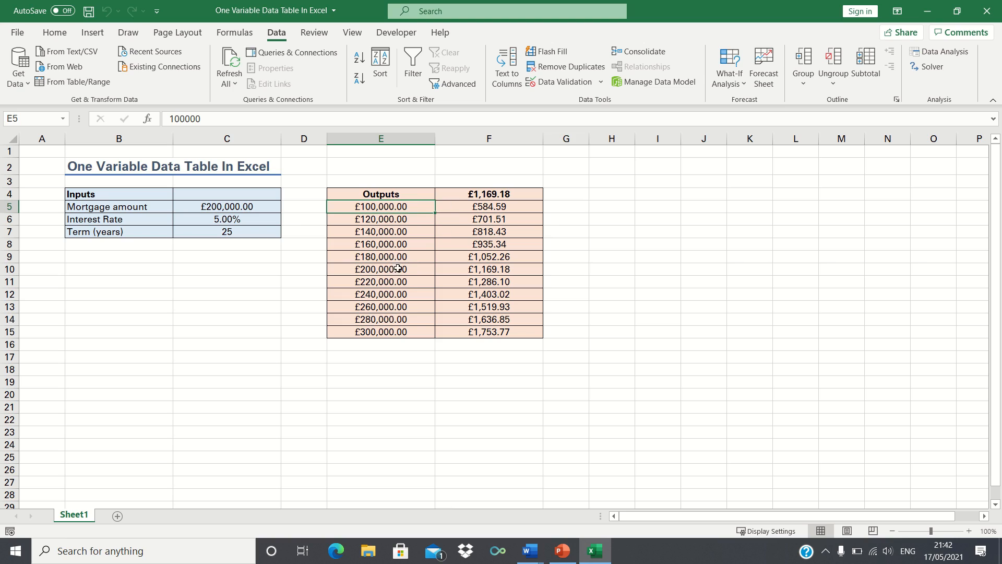
mouse_move(440, 263)
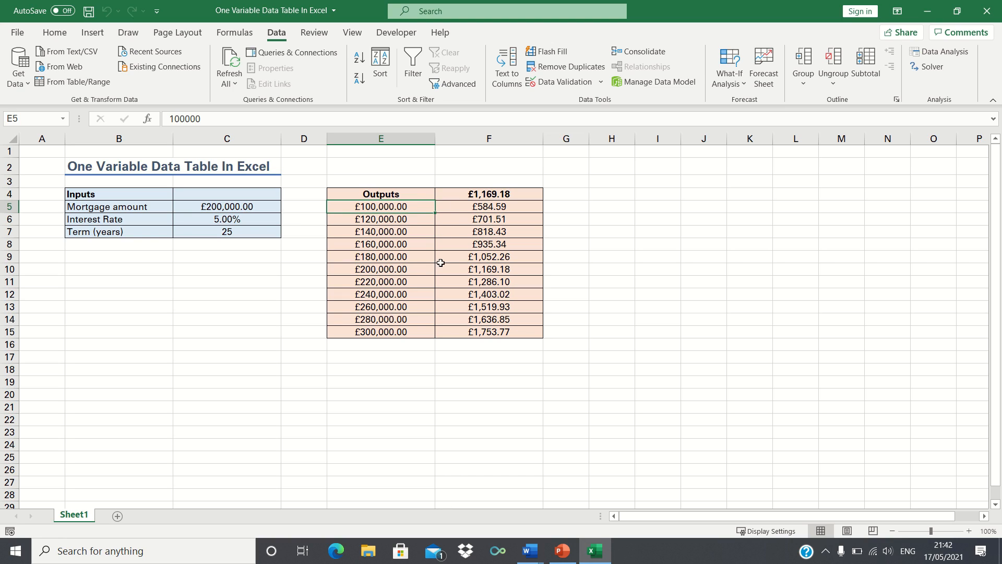
mouse_move(485, 262)
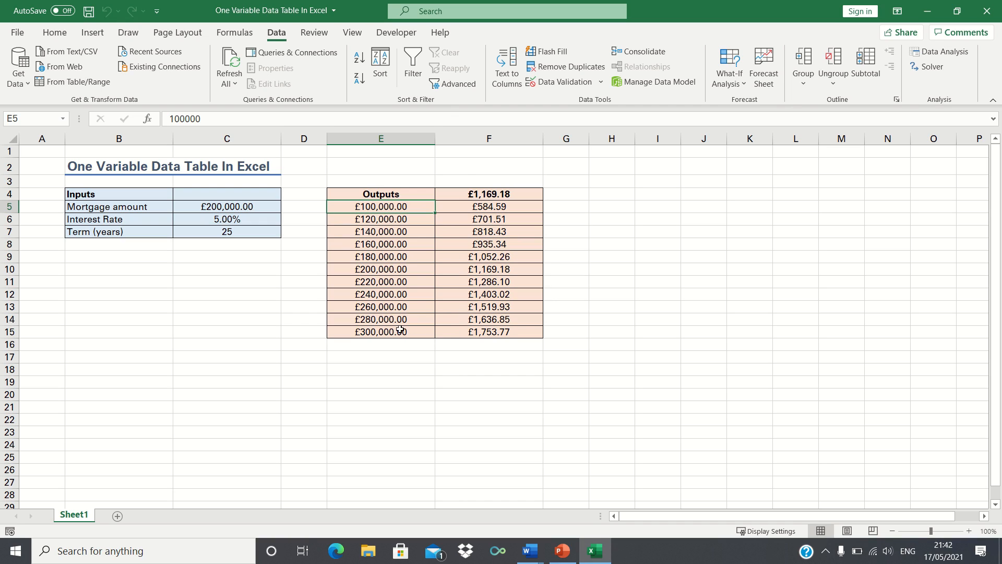
mouse_move(414, 331)
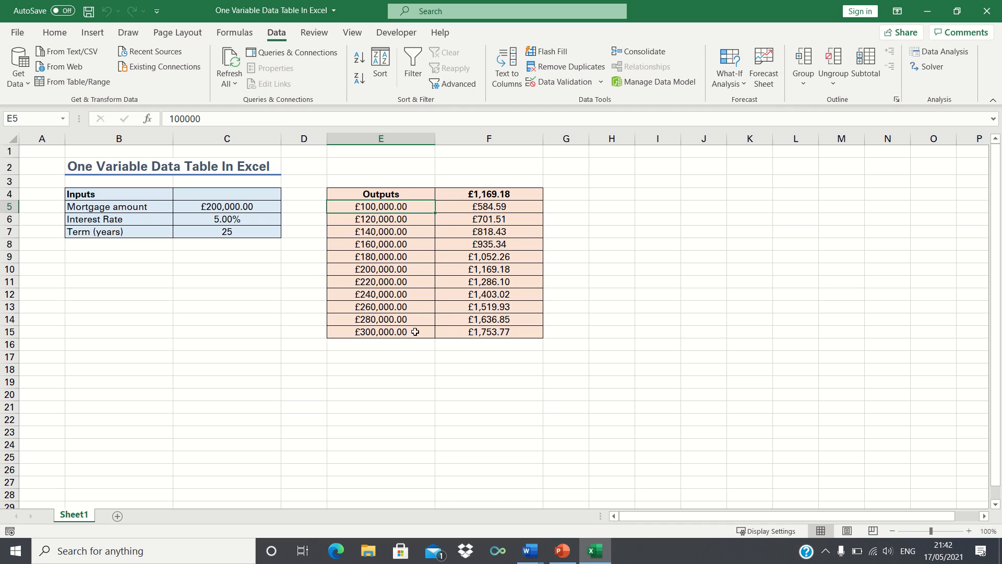
mouse_move(453, 333)
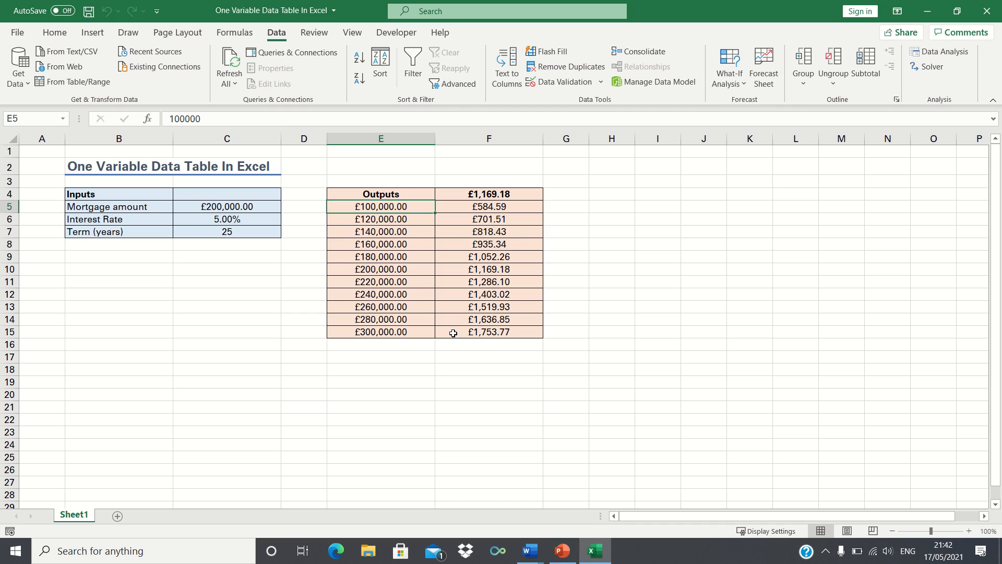
mouse_move(494, 351)
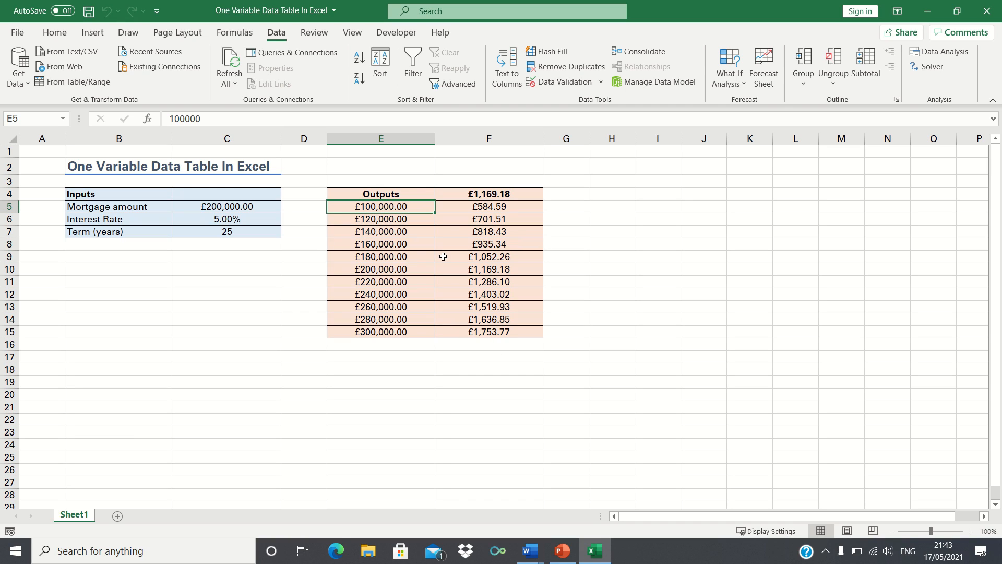
mouse_move(395, 262)
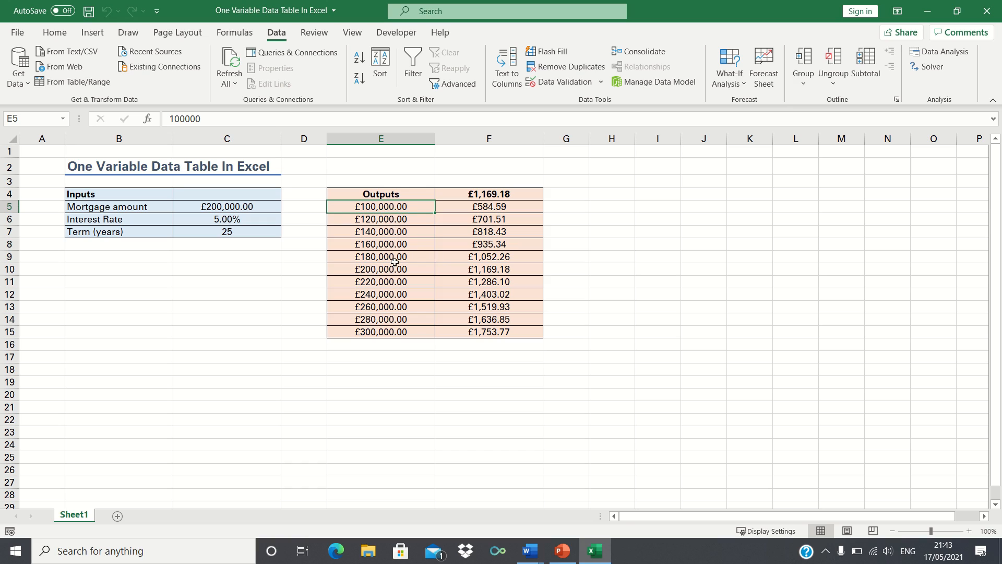
mouse_move(394, 280)
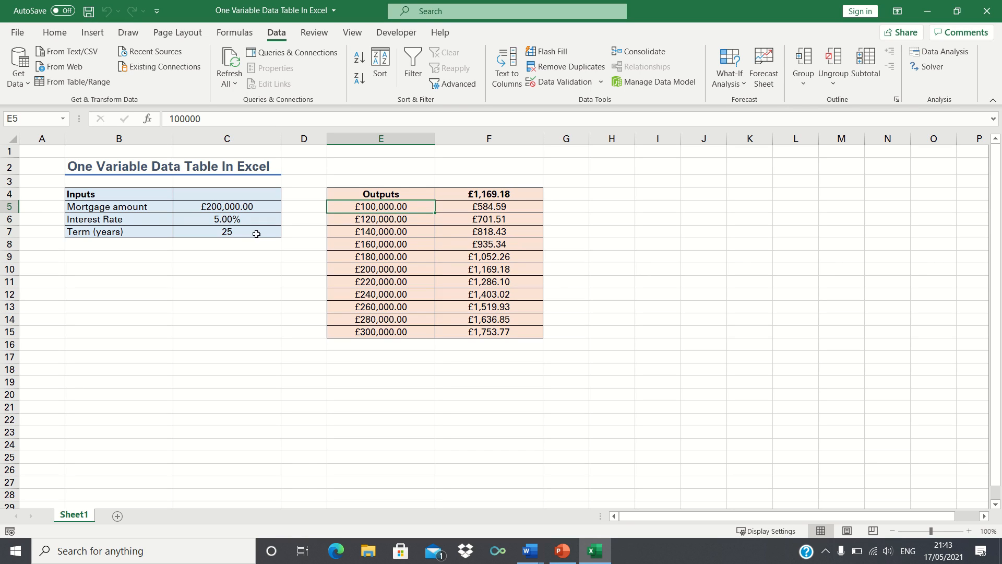
mouse_move(250, 202)
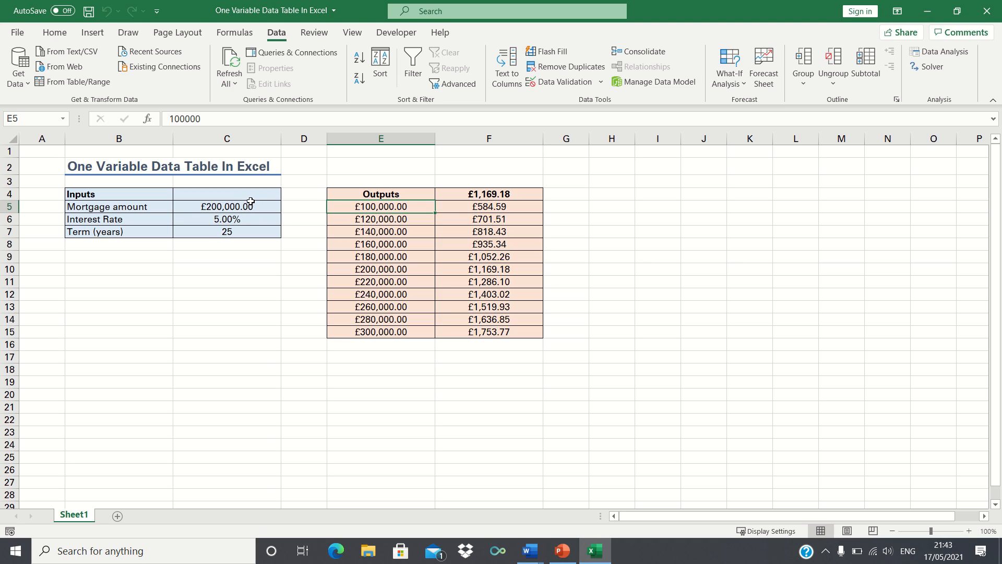
mouse_move(485, 192)
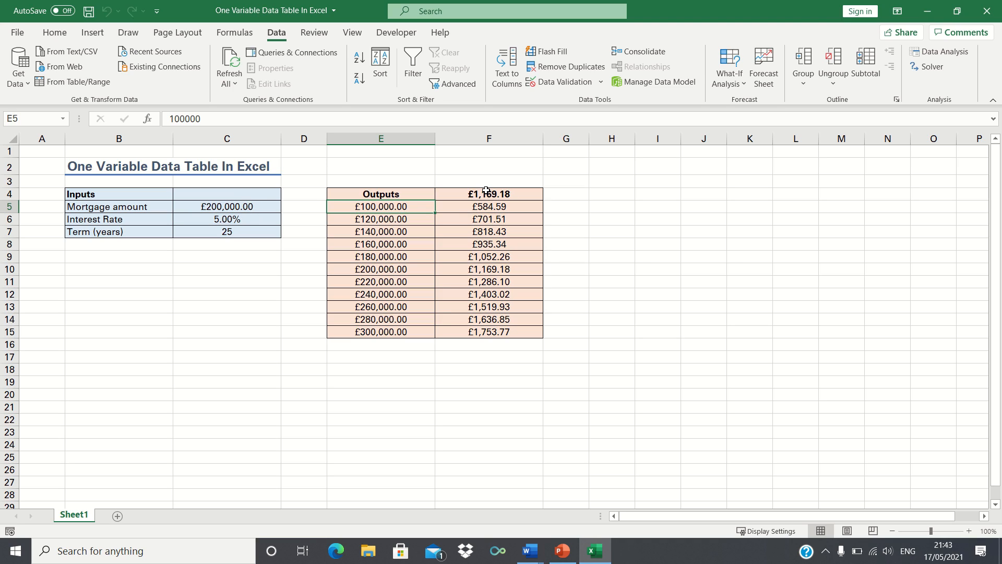
mouse_move(343, 244)
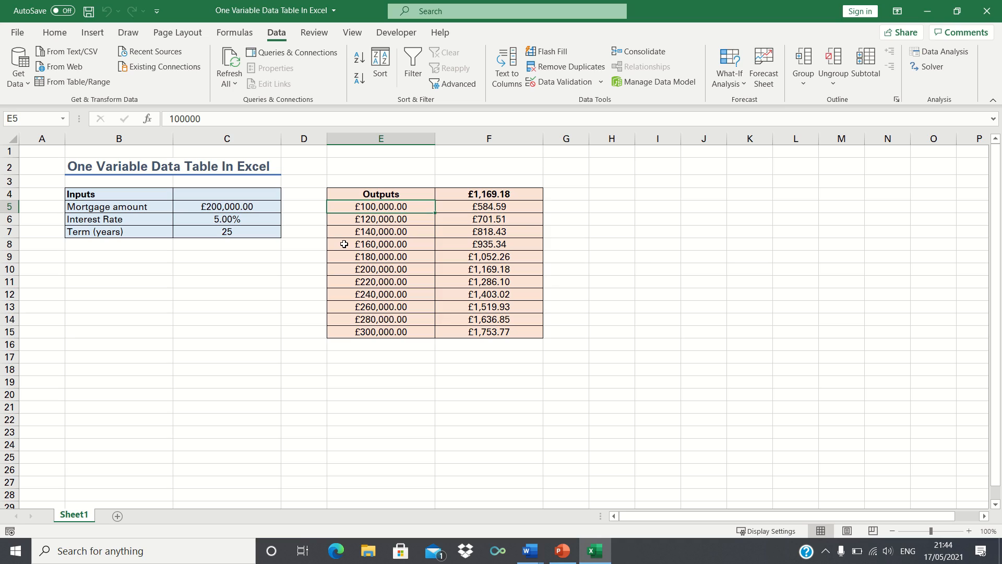